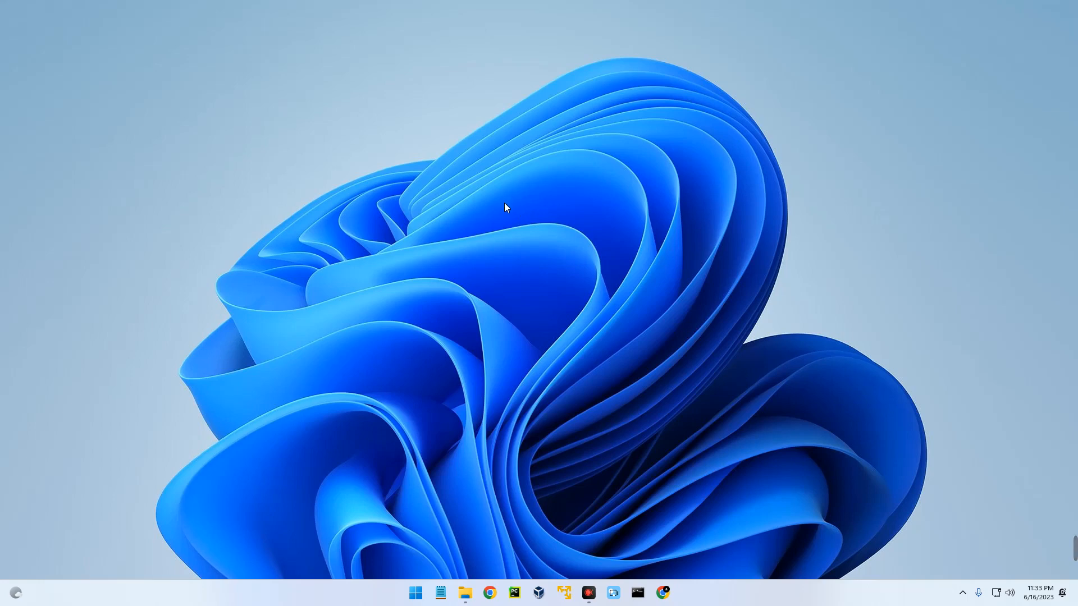
{"action": "mouse_move", "coordinate": [500, 209]}
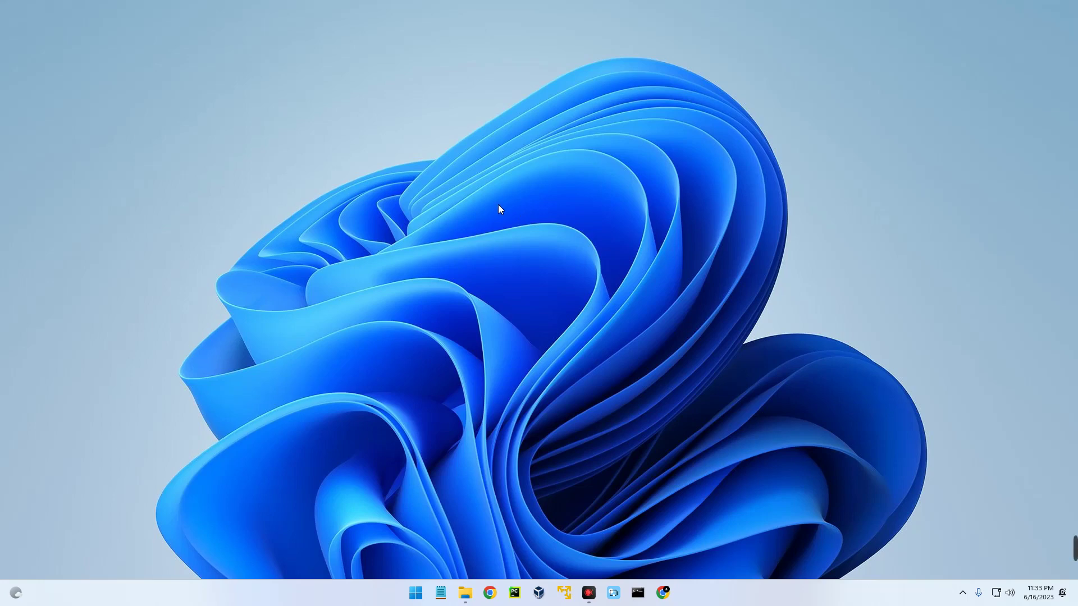
{"action": "mouse_move", "coordinate": [455, 301]}
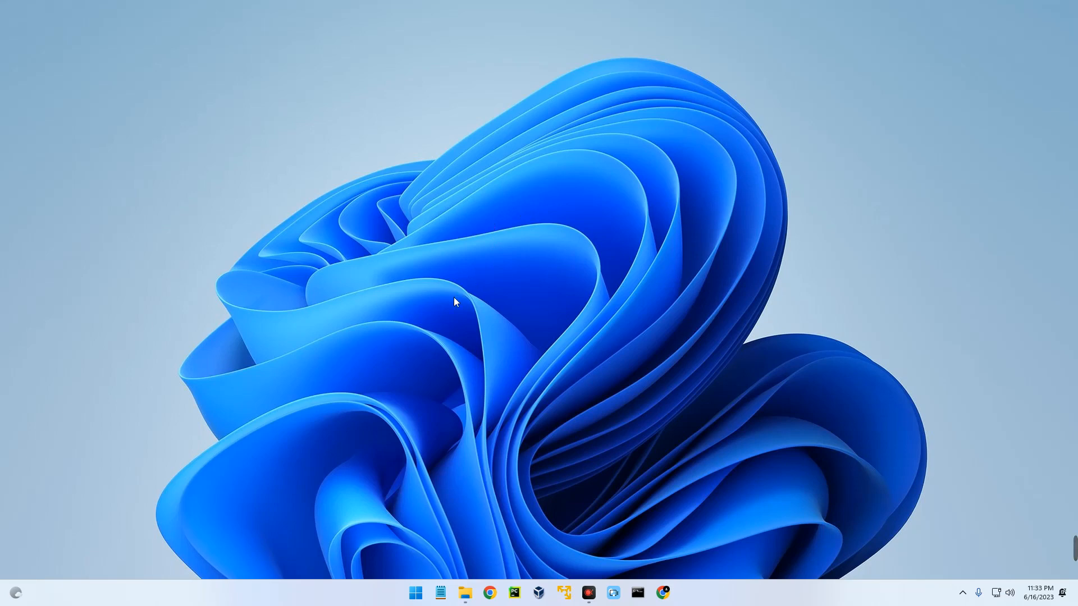
{"action": "mouse_move", "coordinate": [474, 529]}
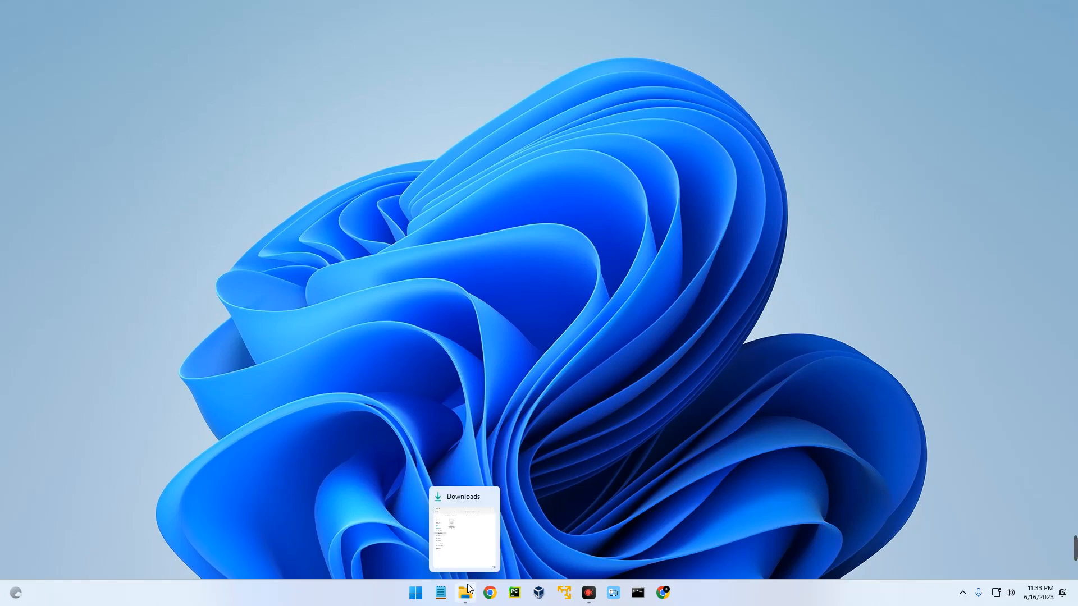
Show the 3.64 GB Manjaro KDE ISO in Downloads, then switch to the web browser
{"action": "left_click", "coordinate": [465, 593]}
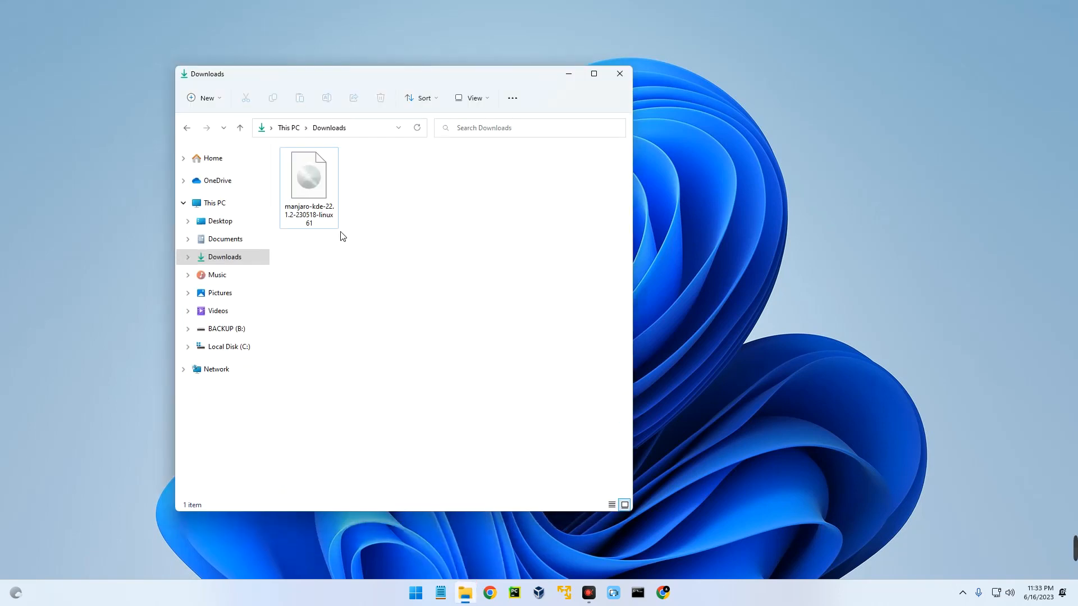
{"action": "left_click", "coordinate": [308, 174]}
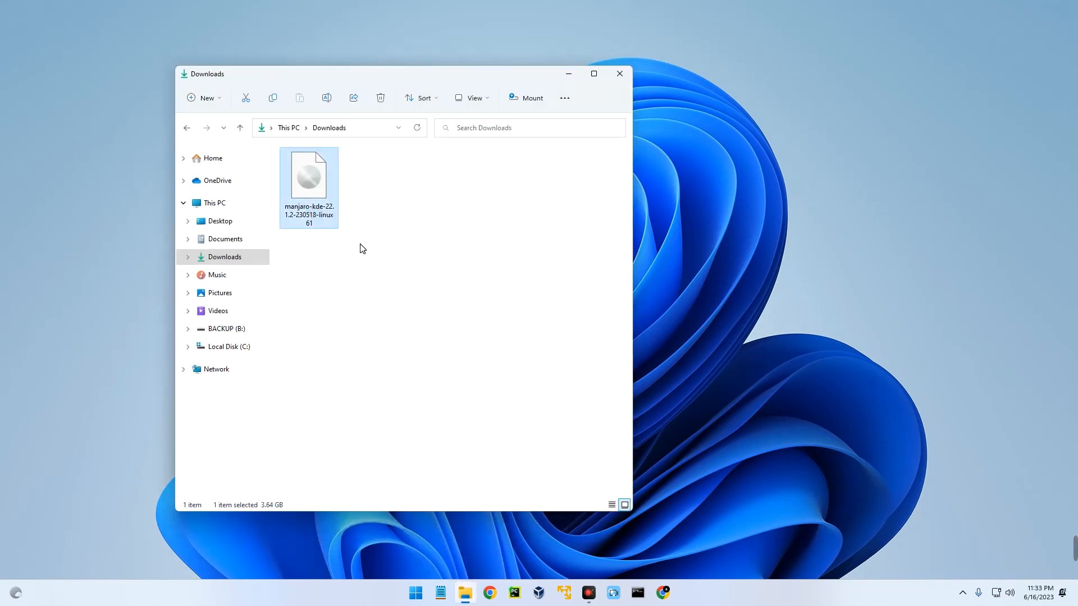
{"action": "left_click", "coordinate": [366, 236]}
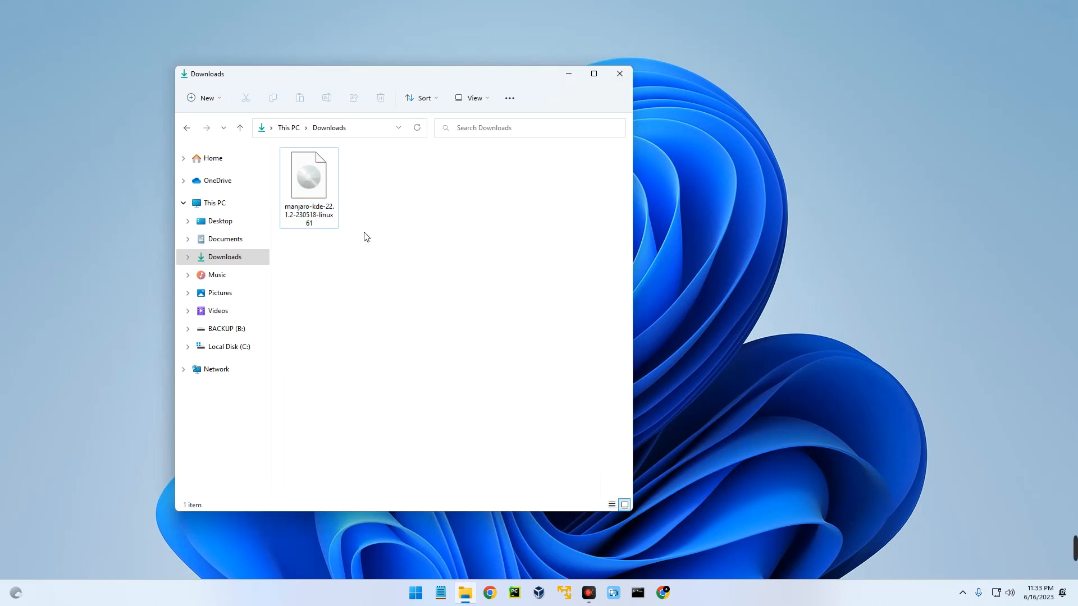
{"action": "left_click", "coordinate": [620, 74]}
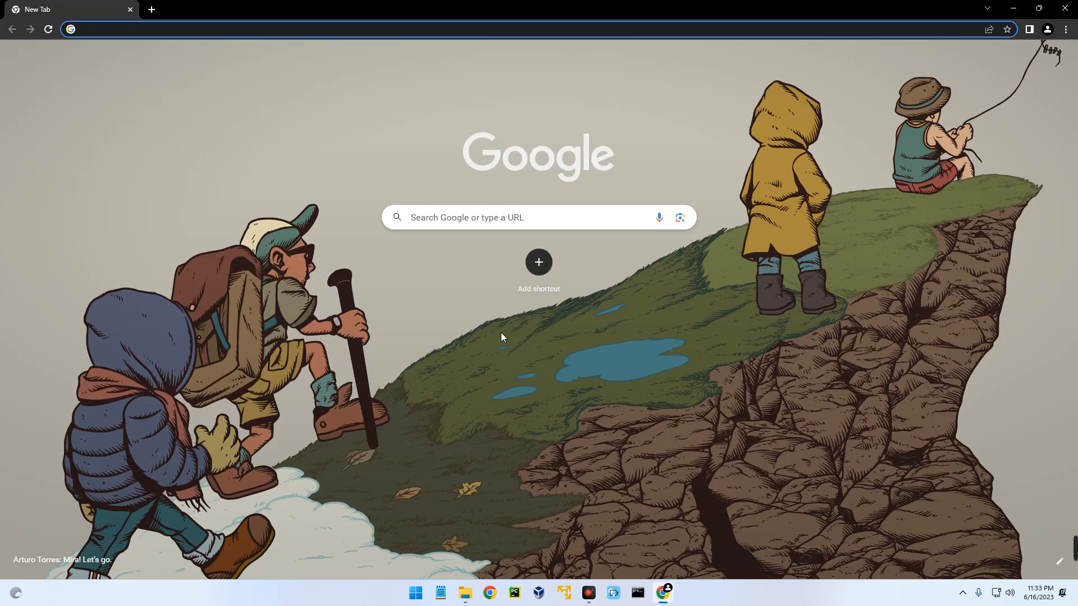
{"action": "mouse_move", "coordinate": [420, 364]}
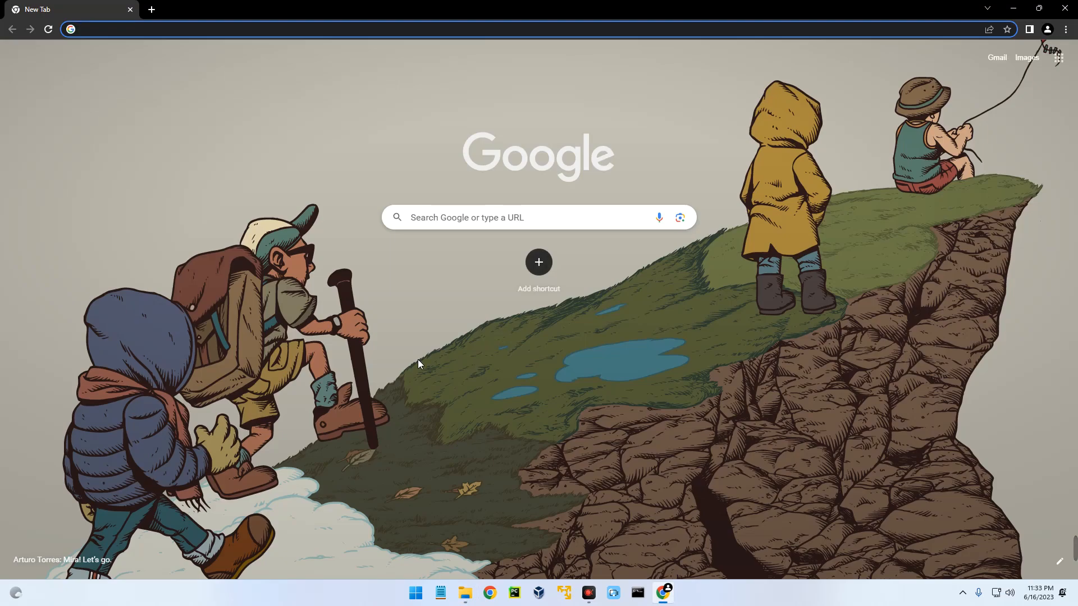
Search 'download rufus' and browse the rufus.ie site to get rufus-4.1.exe
{"action": "type", "text": "download rufus"}
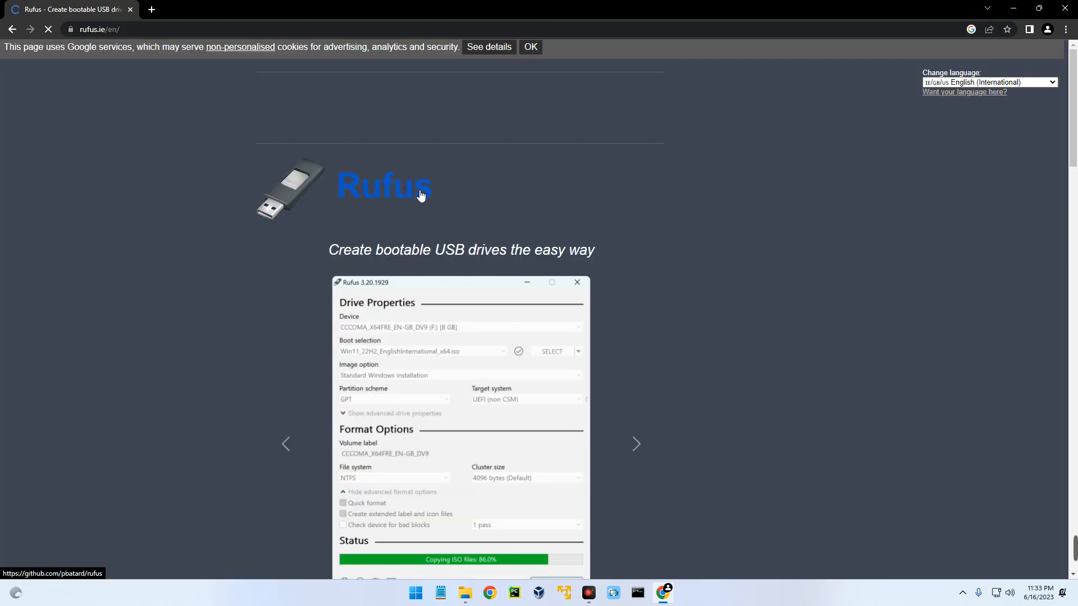
{"action": "scroll", "scroll_direction": "down", "scroll_amount": 3}
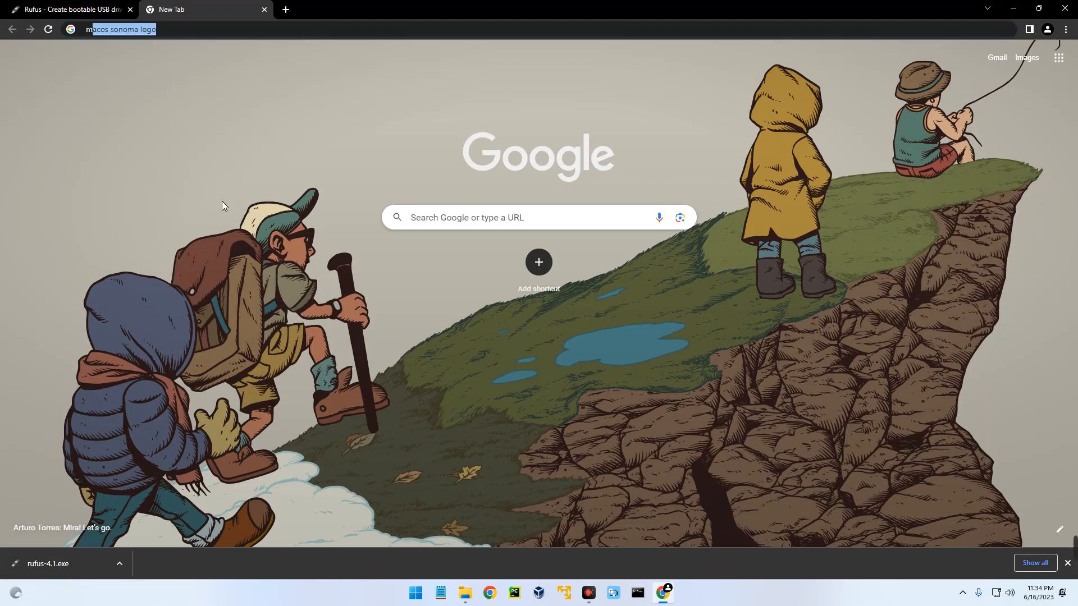
Search 'manjaro', go to manjaro.org and on to the Get Manjaro download page
{"action": "type", "text": "manjaro&oq=manjaro&aqs=chrome..69i57j0i512l9.1755j0j7&sourceid=chrome&ie=UTF-8"}
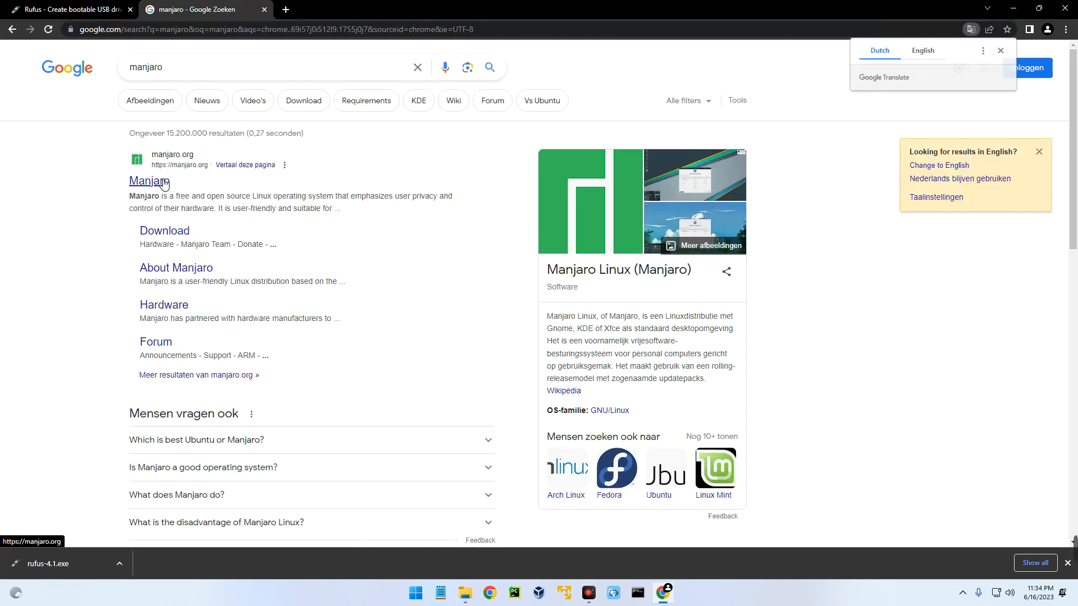
{"action": "left_click", "coordinate": [149, 180]}
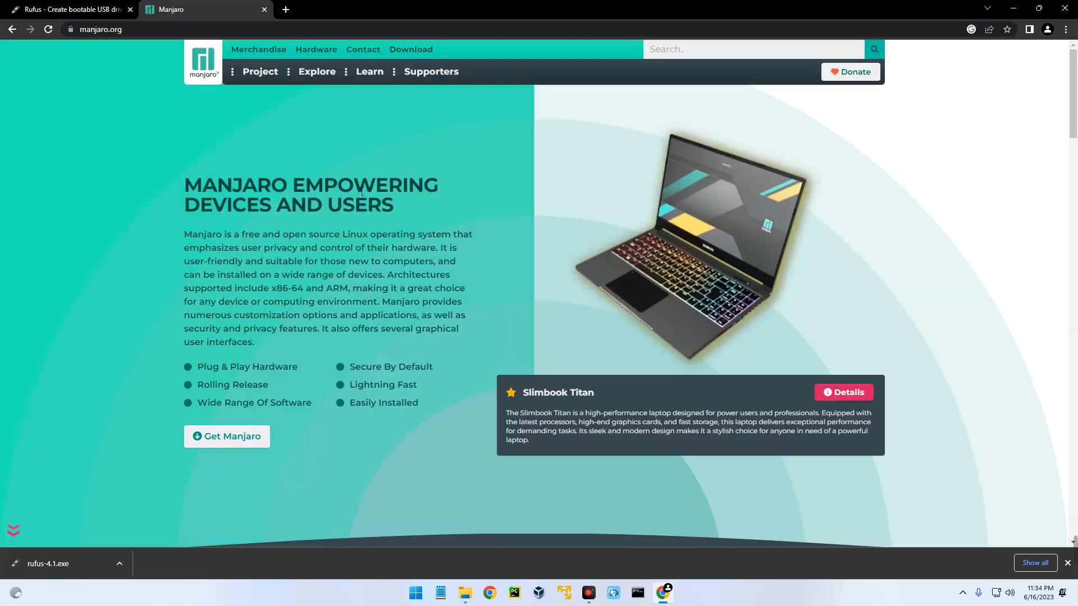
{"action": "mouse_move", "coordinate": [251, 436]}
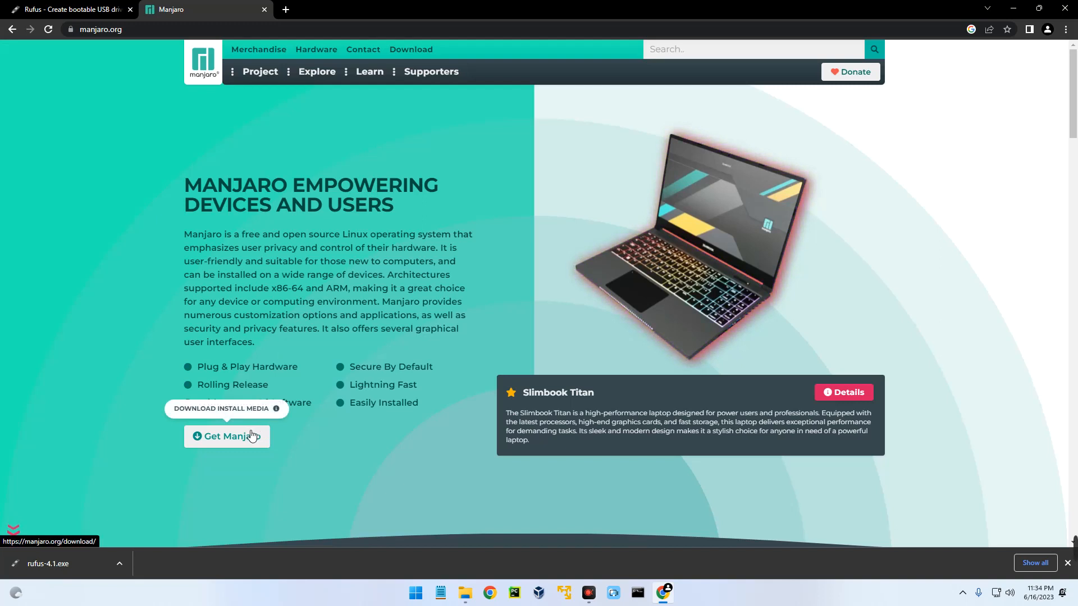
{"action": "left_click", "coordinate": [227, 435]}
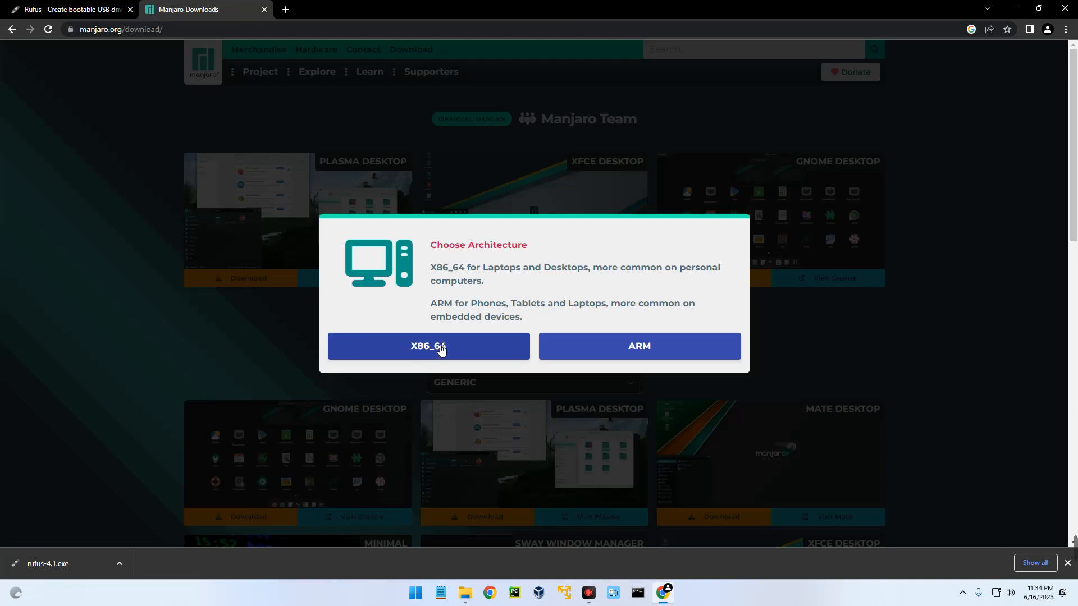
Choose x86_64 and request the full Plasma Desktop image download
{"action": "left_click", "coordinate": [429, 345]}
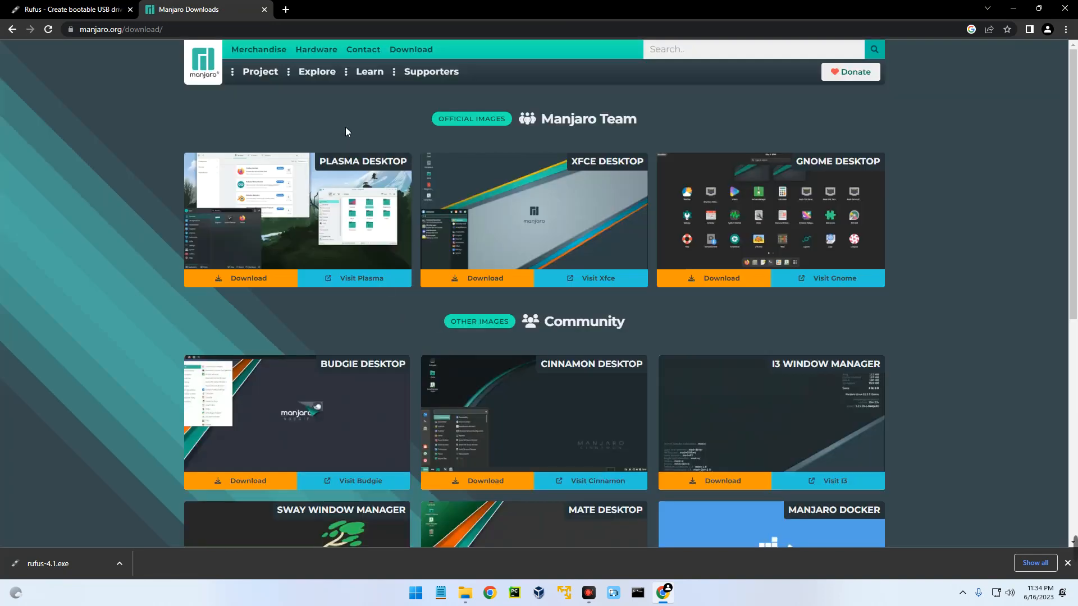
{"action": "mouse_move", "coordinate": [339, 142]}
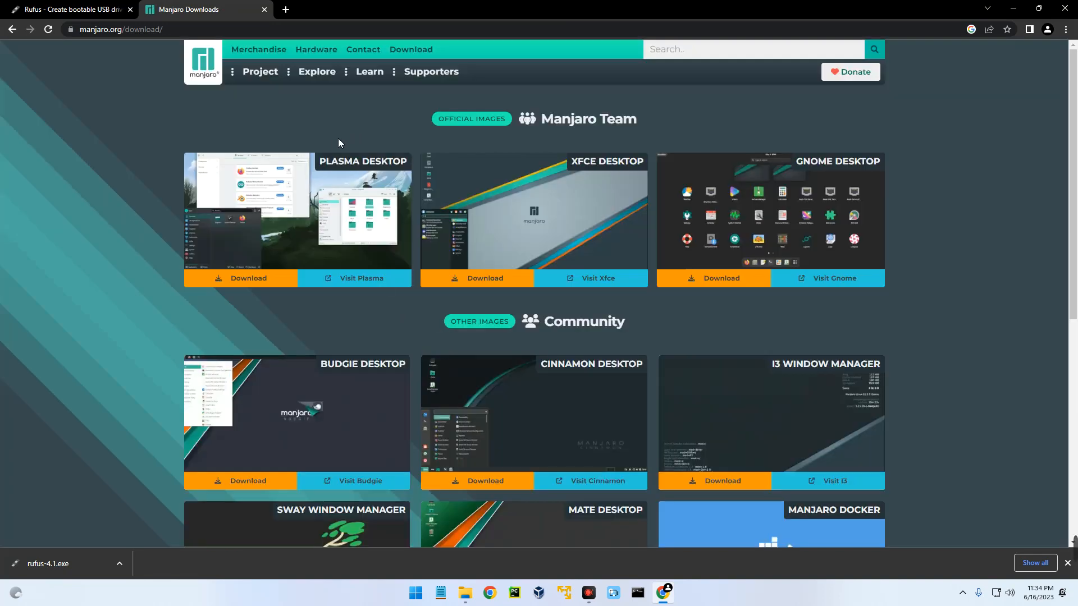
{"action": "mouse_move", "coordinate": [492, 238]}
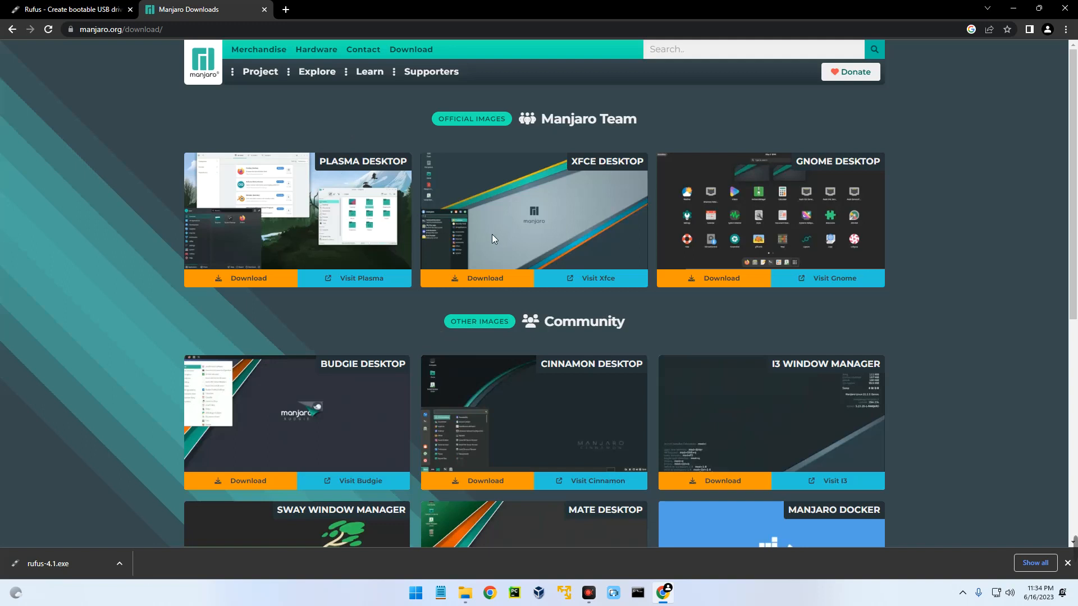
{"action": "mouse_move", "coordinate": [552, 238]}
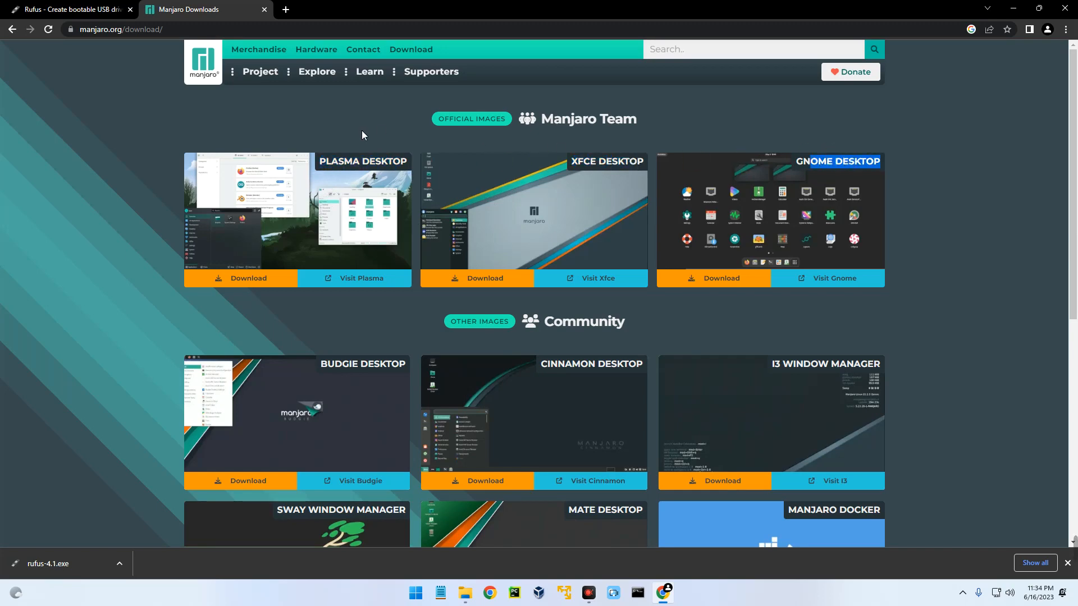
{"action": "mouse_move", "coordinate": [305, 236]}
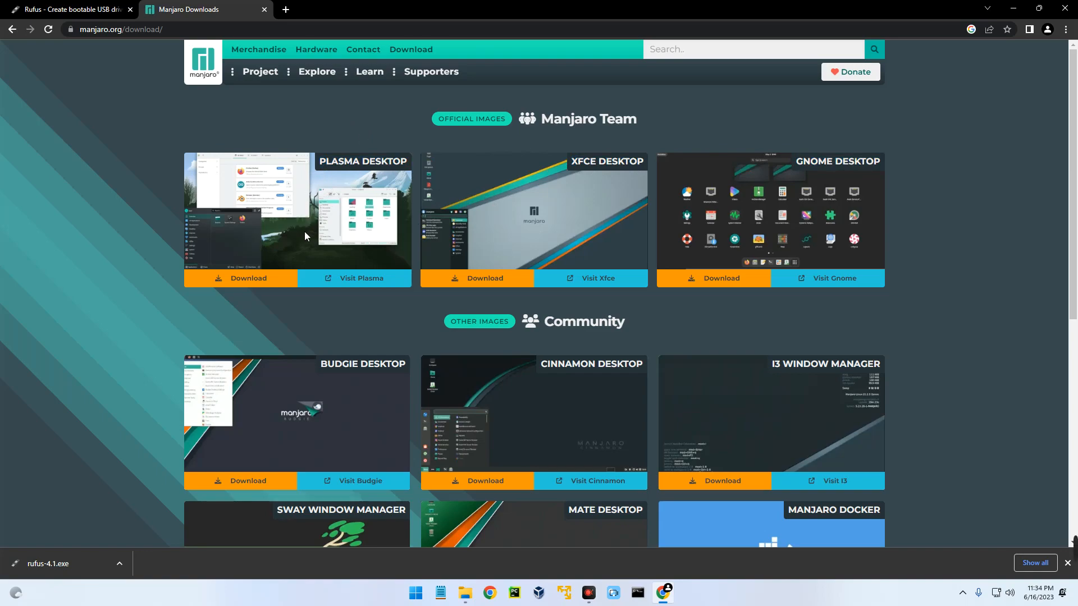
{"action": "mouse_move", "coordinate": [347, 204]}
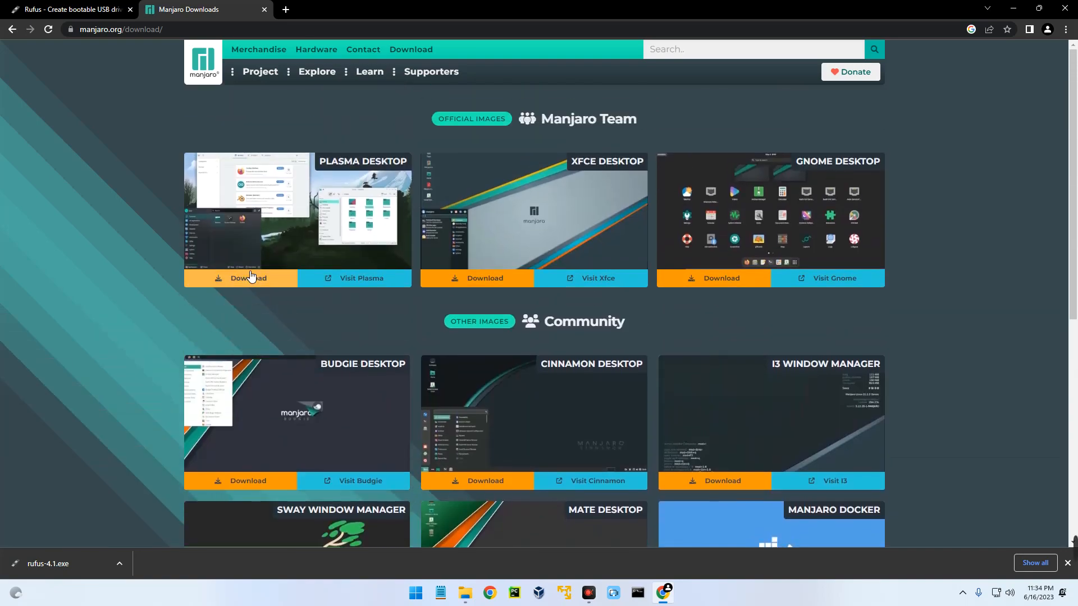
{"action": "left_click", "coordinate": [248, 278]}
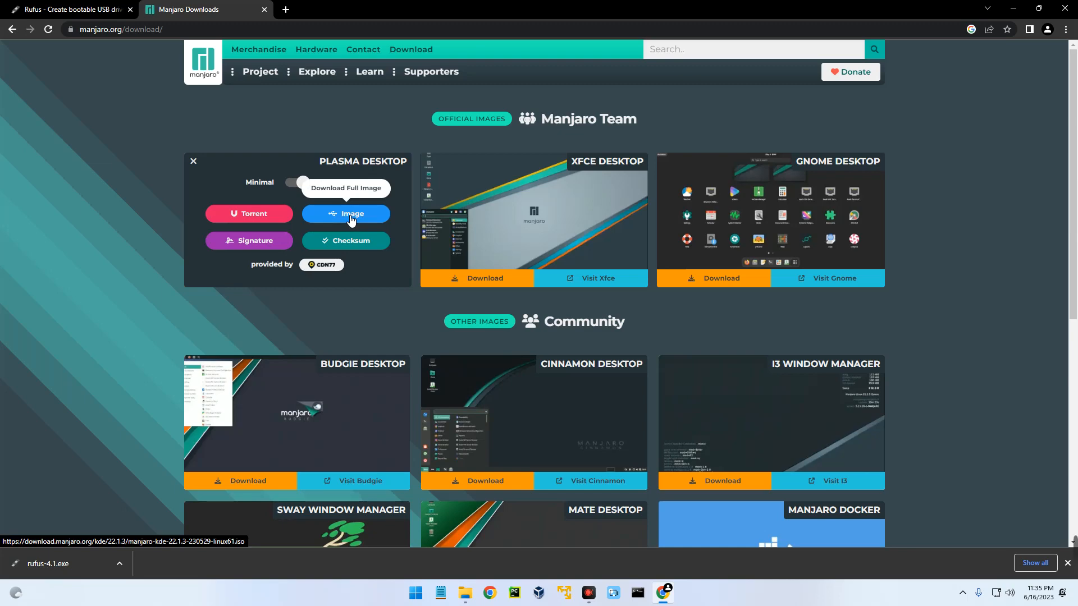
{"action": "left_click", "coordinate": [345, 214]}
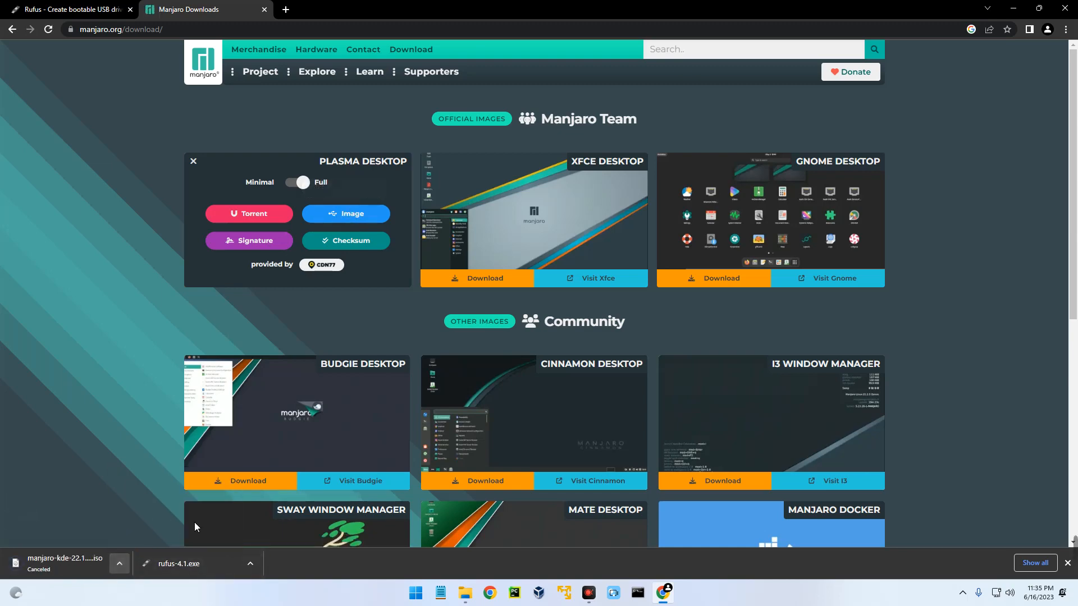
{"action": "mouse_move", "coordinate": [386, 401]}
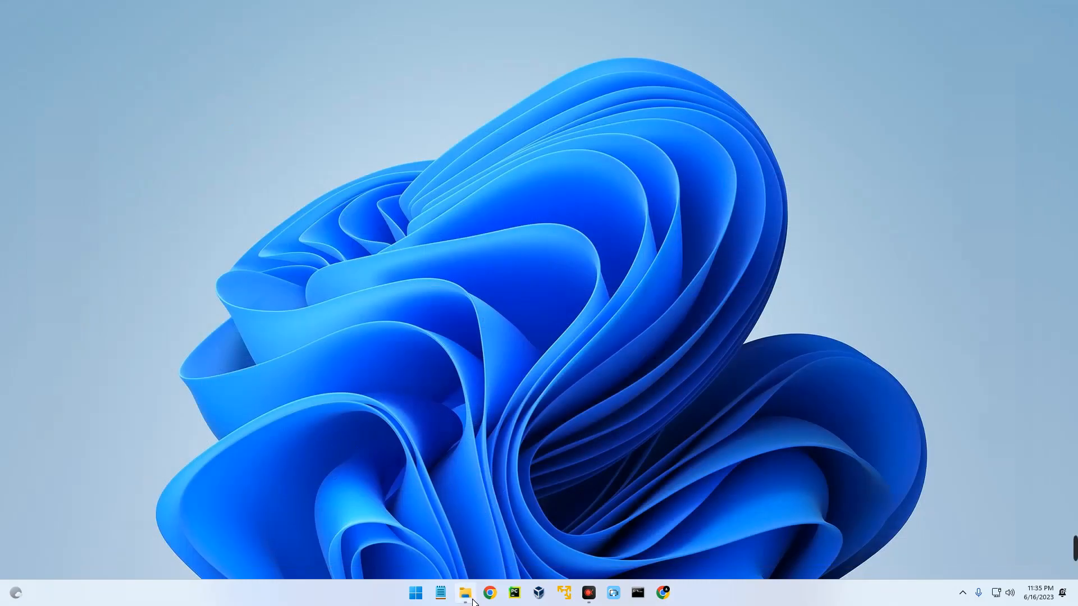
In Downloads, check the Manjaro KDE ISO and select the rufus-4.1 program
{"action": "left_click", "coordinate": [465, 593]}
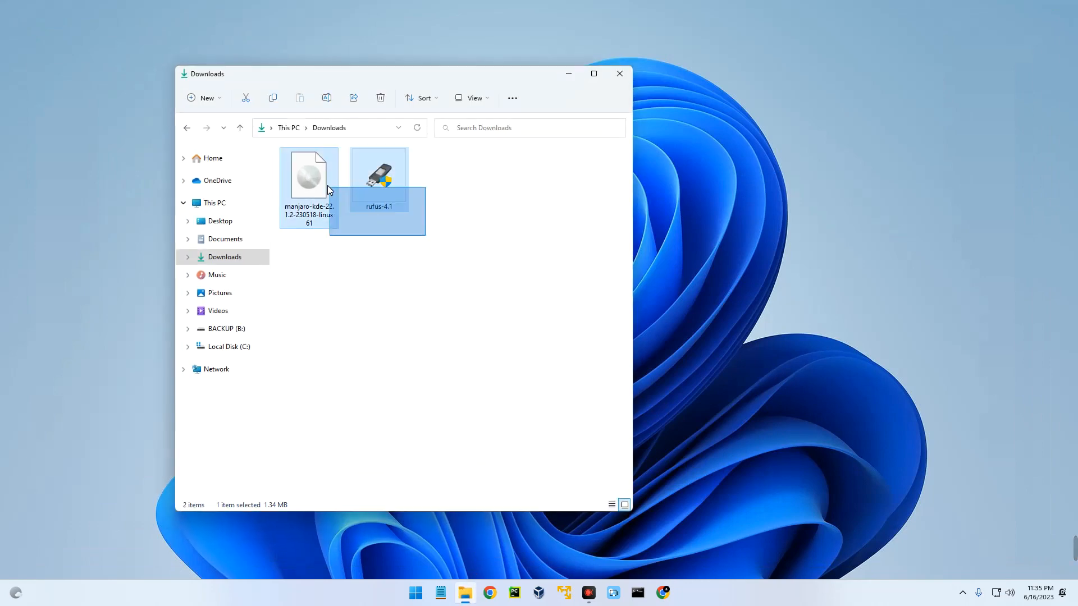
{"action": "left_click", "coordinate": [392, 288]}
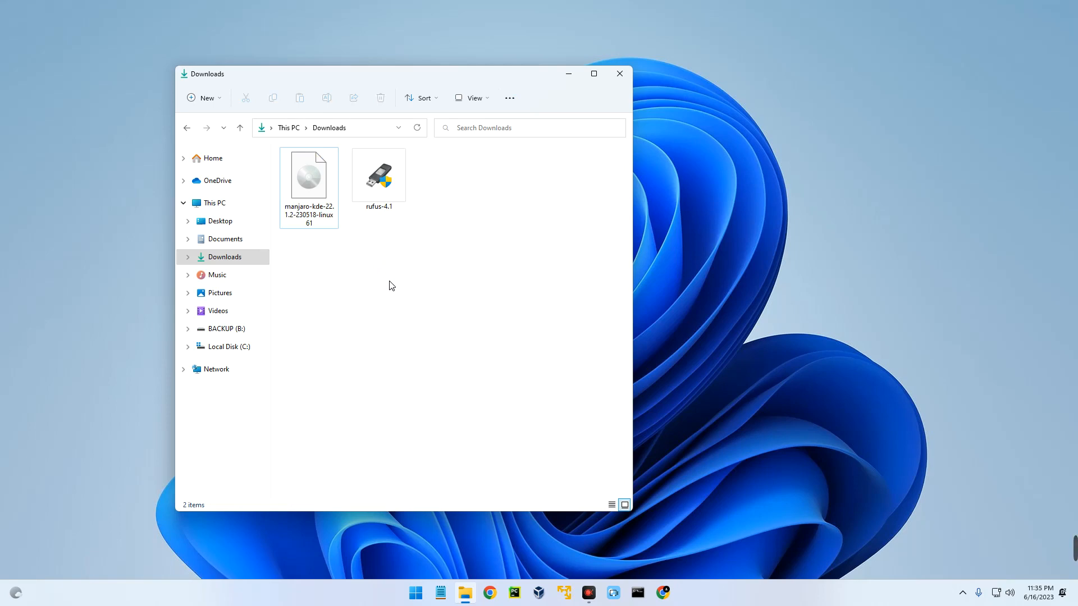
{"action": "mouse_move", "coordinate": [362, 251]}
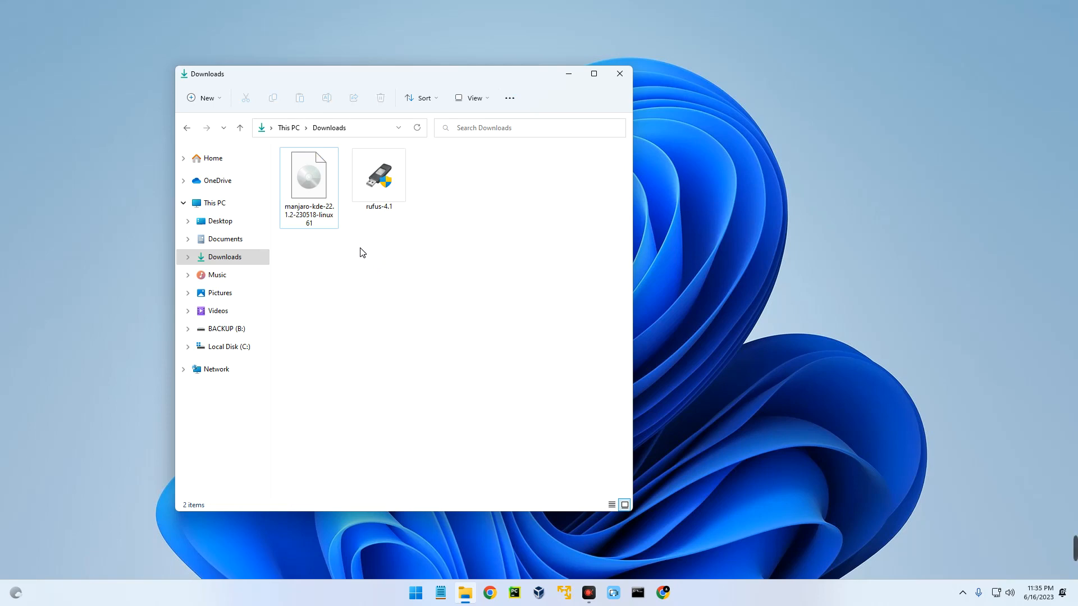
{"action": "left_click", "coordinate": [309, 179]}
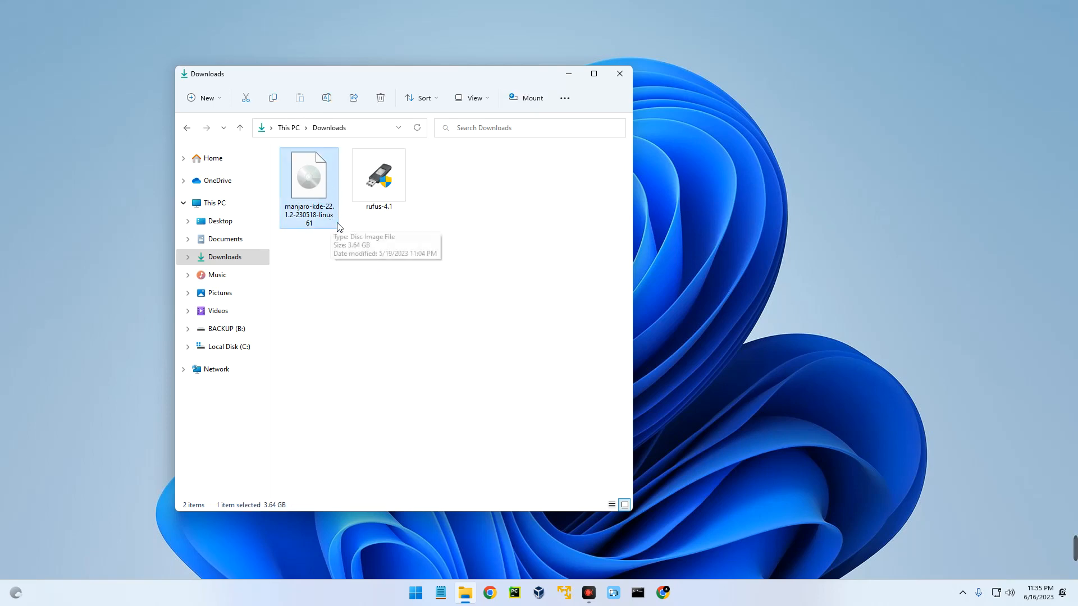
{"action": "left_click", "coordinate": [378, 176]}
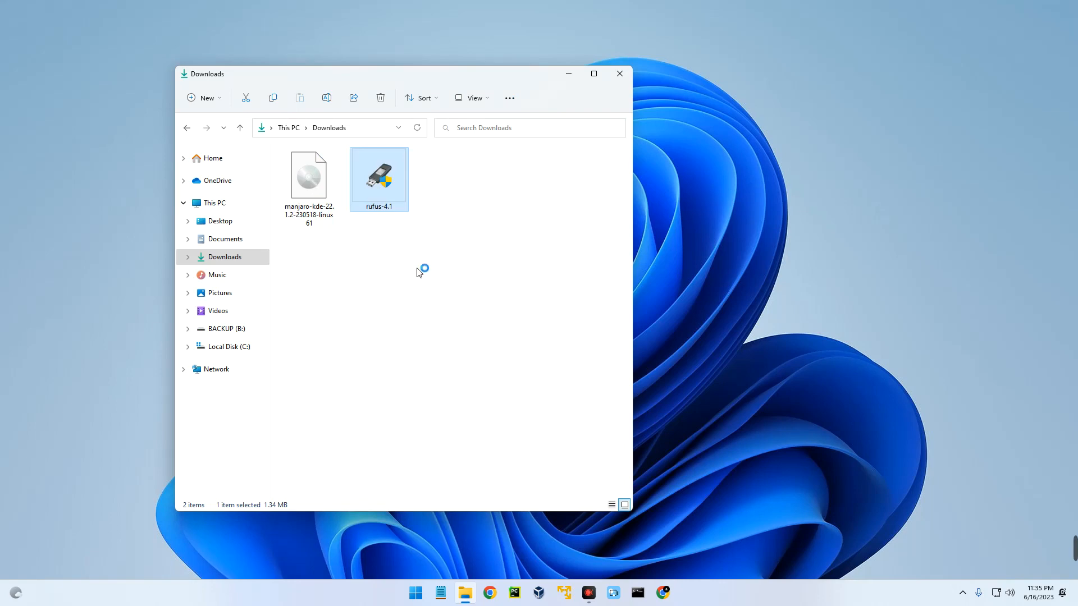
Launch Rufus 4.1 and pick manjaro-kde-22.1.2-230518-linux61 as the boot image for New Volume (R:)
{"action": "double_click", "coordinate": [378, 174]}
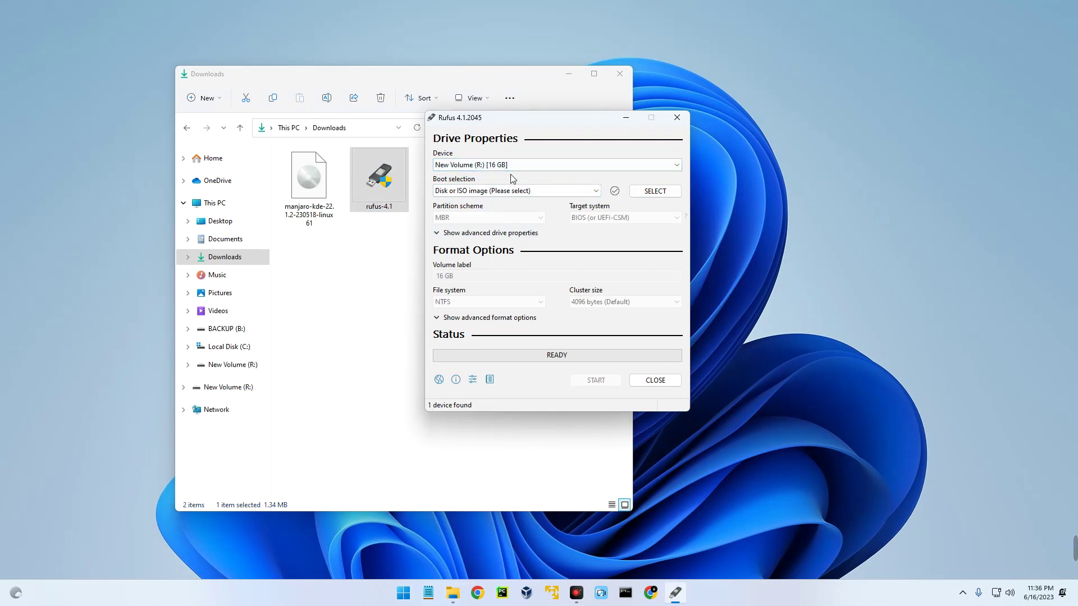
{"action": "left_click", "coordinate": [557, 164]}
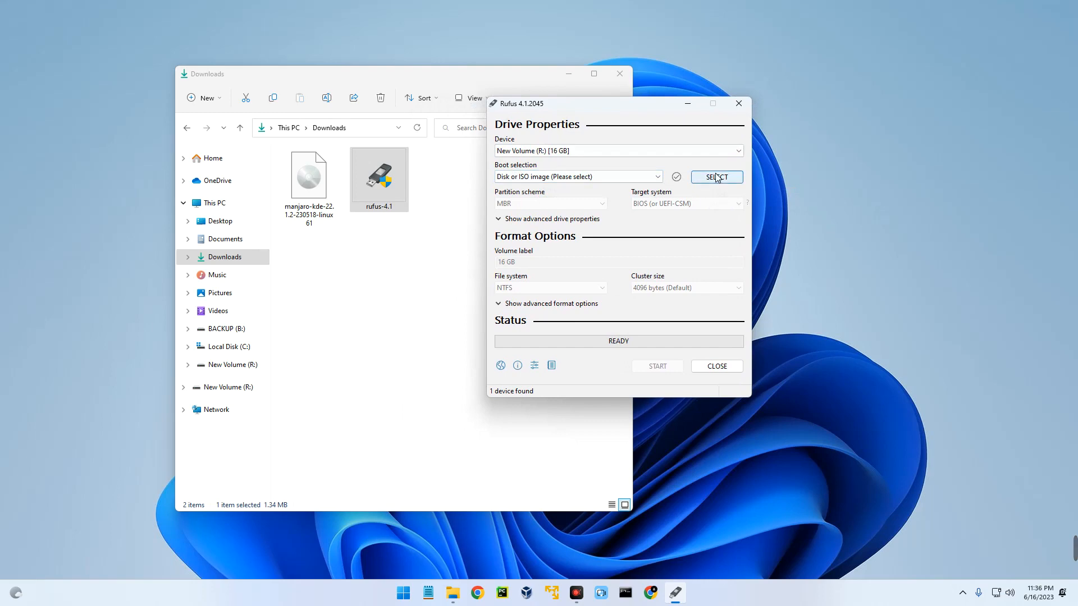
{"action": "left_click", "coordinate": [716, 178]}
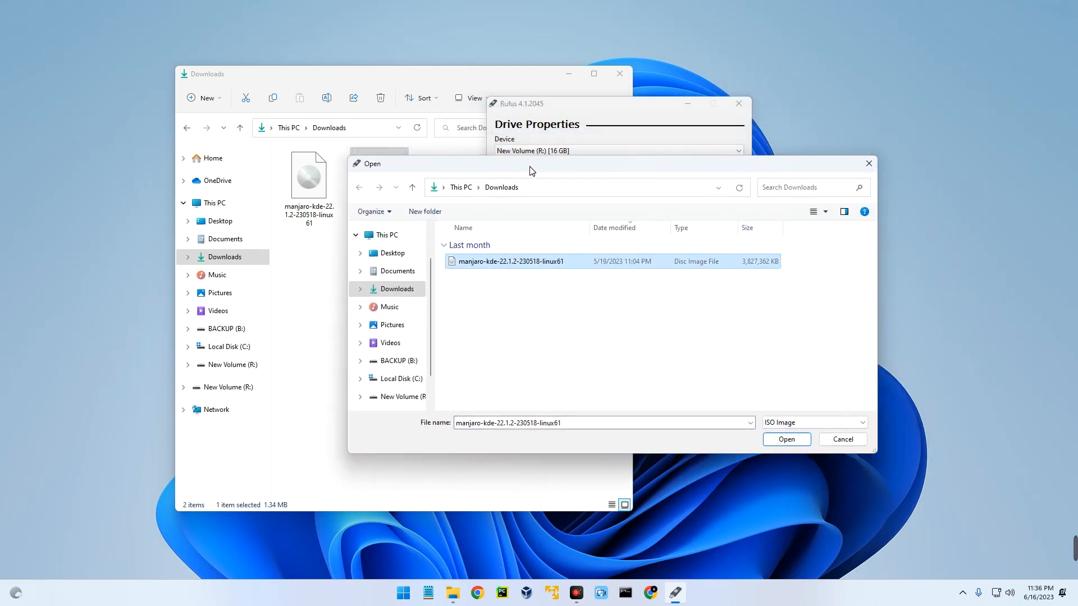
{"action": "left_click", "coordinate": [786, 439]}
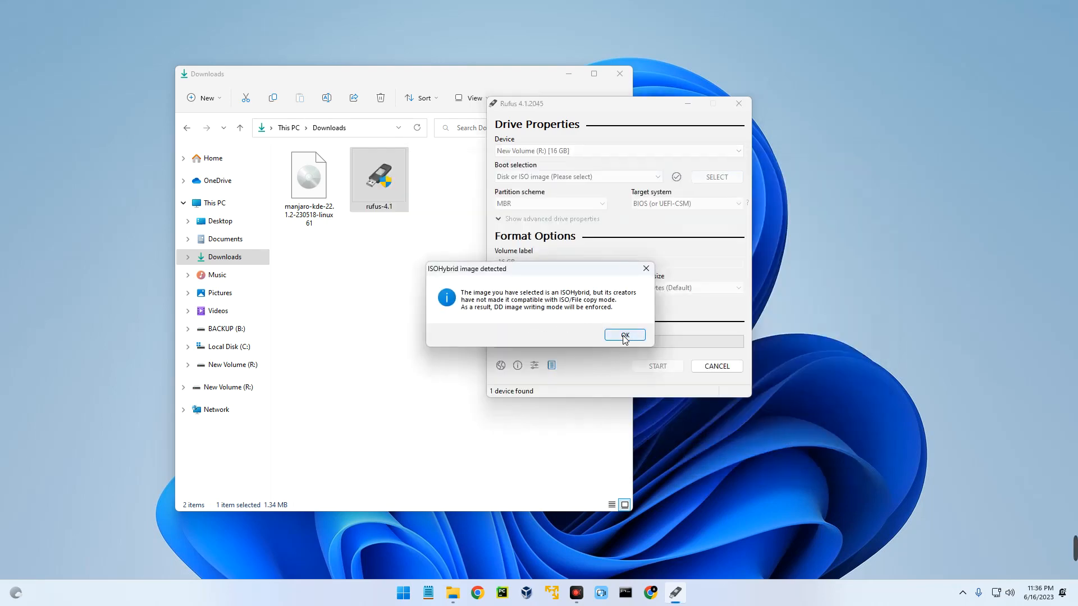
Accept the ISOHybrid notice, start writing, and confirm erasing the 16 GB drive
{"action": "left_click", "coordinate": [624, 334]}
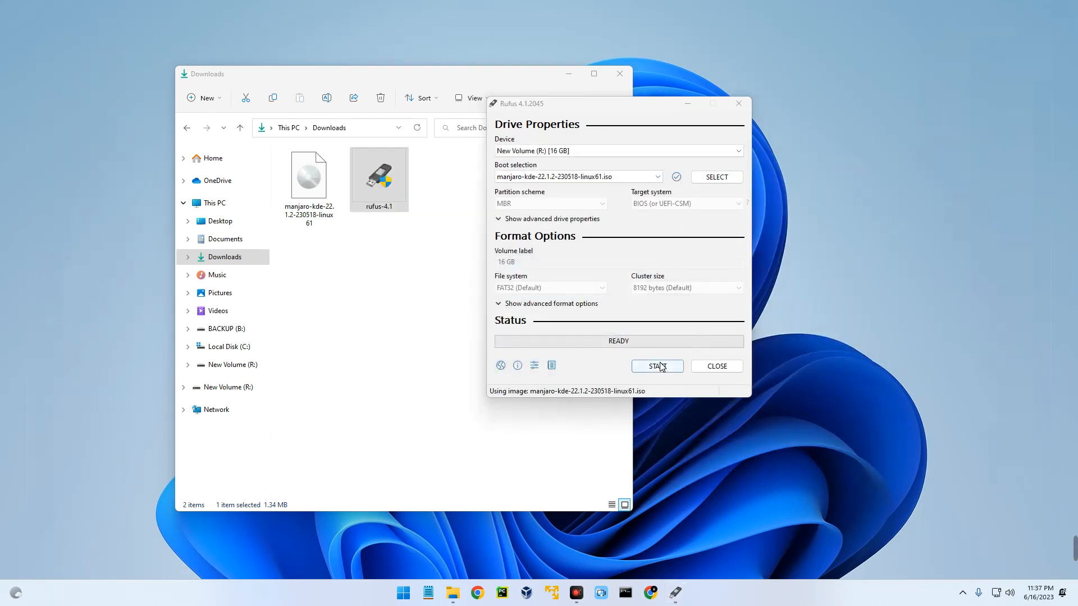
{"action": "left_click", "coordinate": [658, 366]}
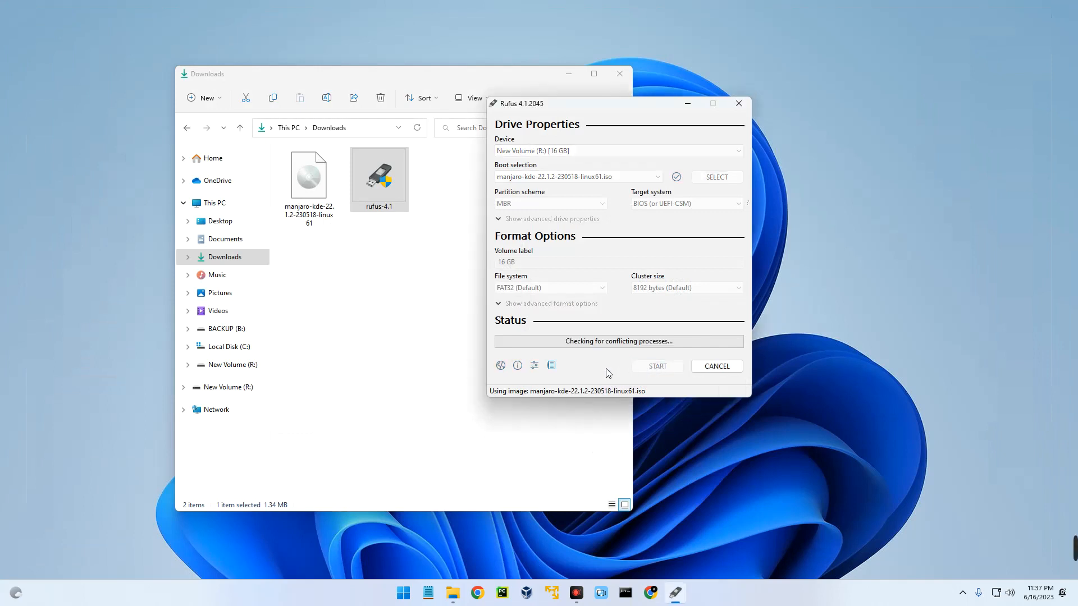
{"action": "mouse_move", "coordinate": [618, 359]}
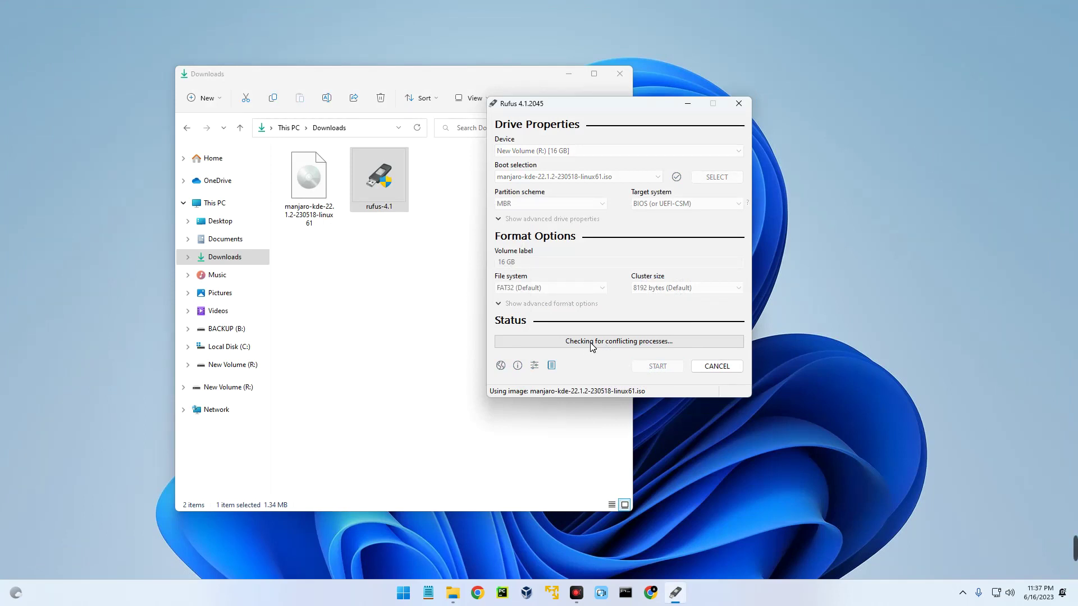
{"action": "left_click", "coordinate": [657, 366]}
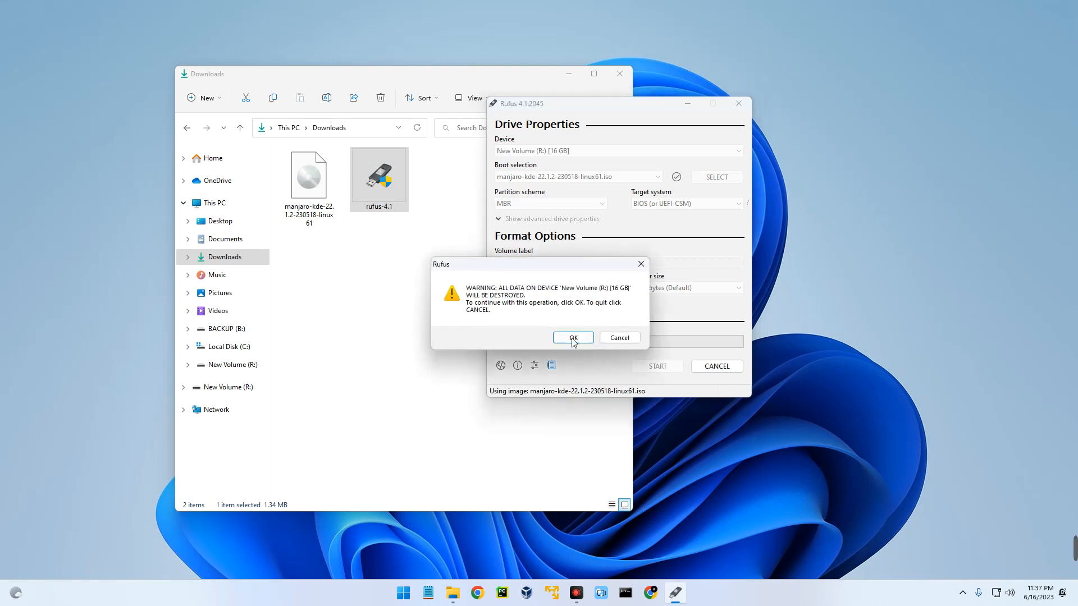
{"action": "left_click", "coordinate": [572, 337]}
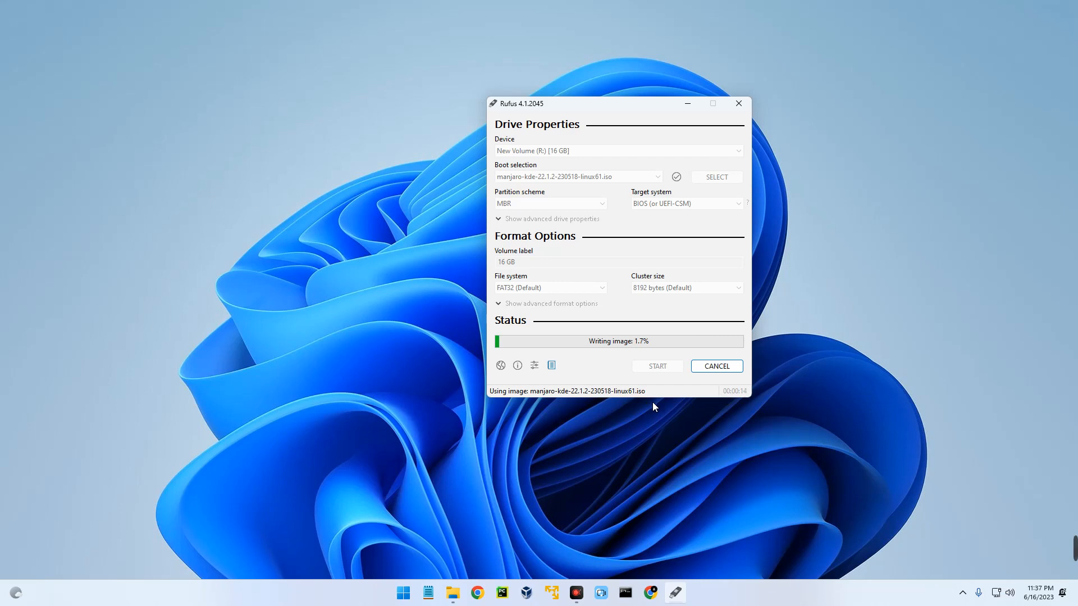
{"action": "mouse_move", "coordinate": [640, 436]}
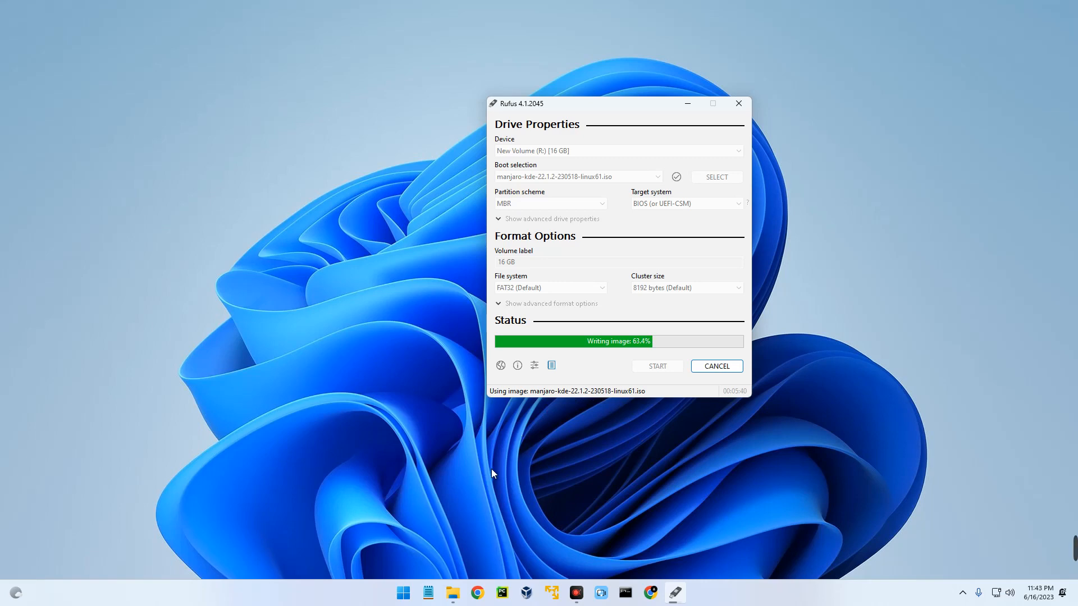
{"action": "mouse_move", "coordinate": [454, 593]}
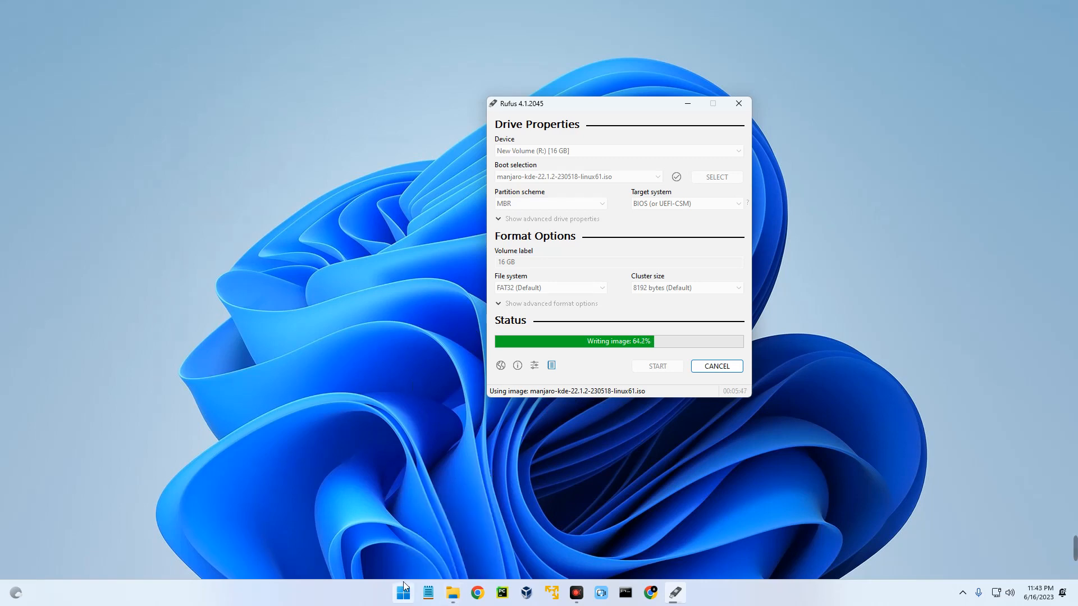
Launch Disk Management from Start search 'dis' and show This PC with all drives
{"action": "left_click", "coordinate": [402, 593]}
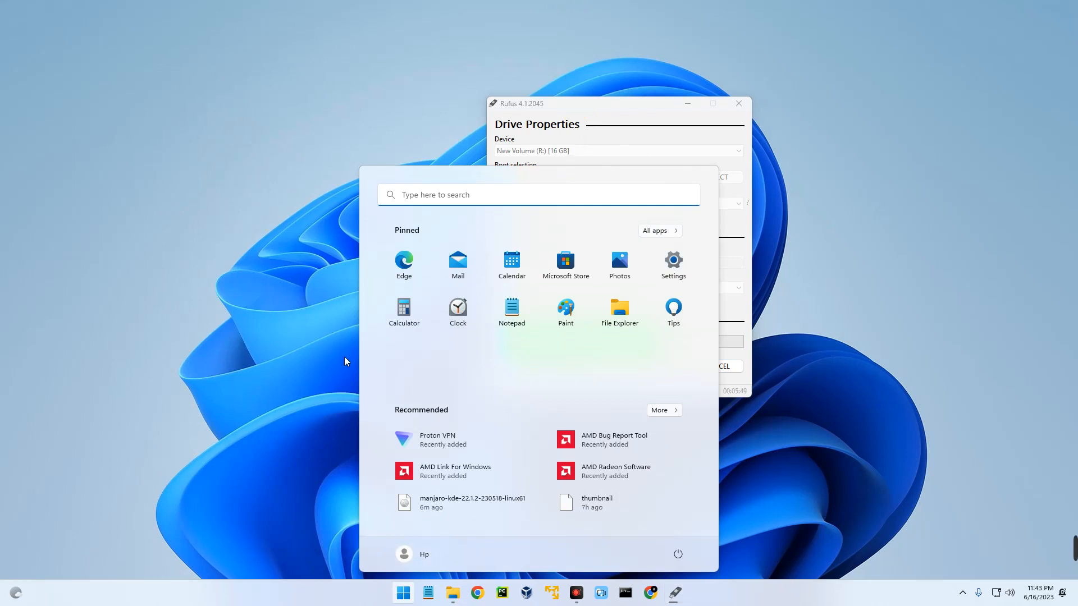
{"action": "type", "text": "dis"}
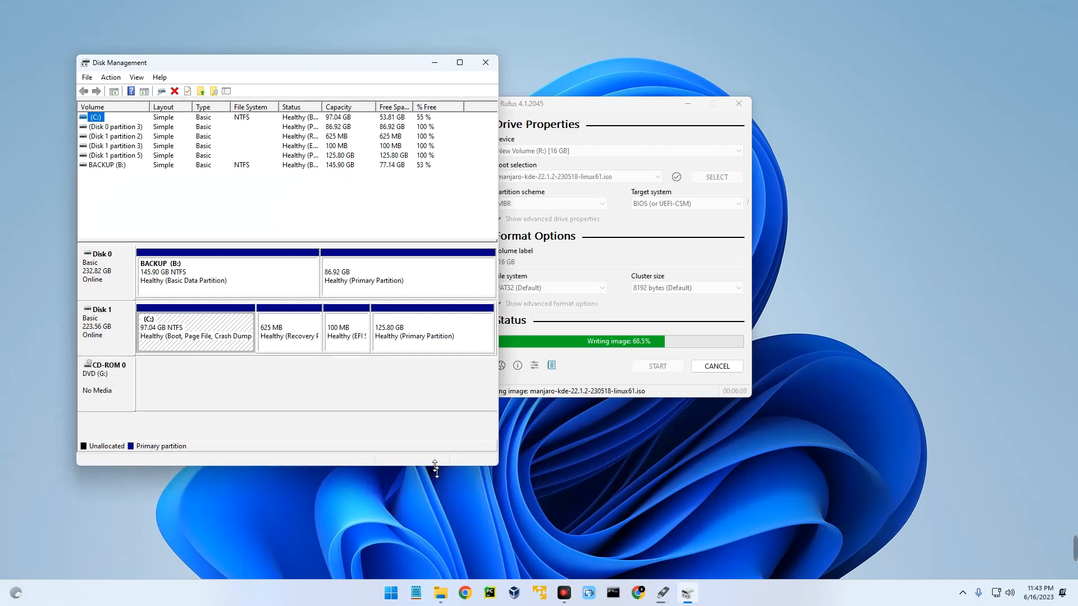
{"action": "mouse_move", "coordinate": [276, 282]}
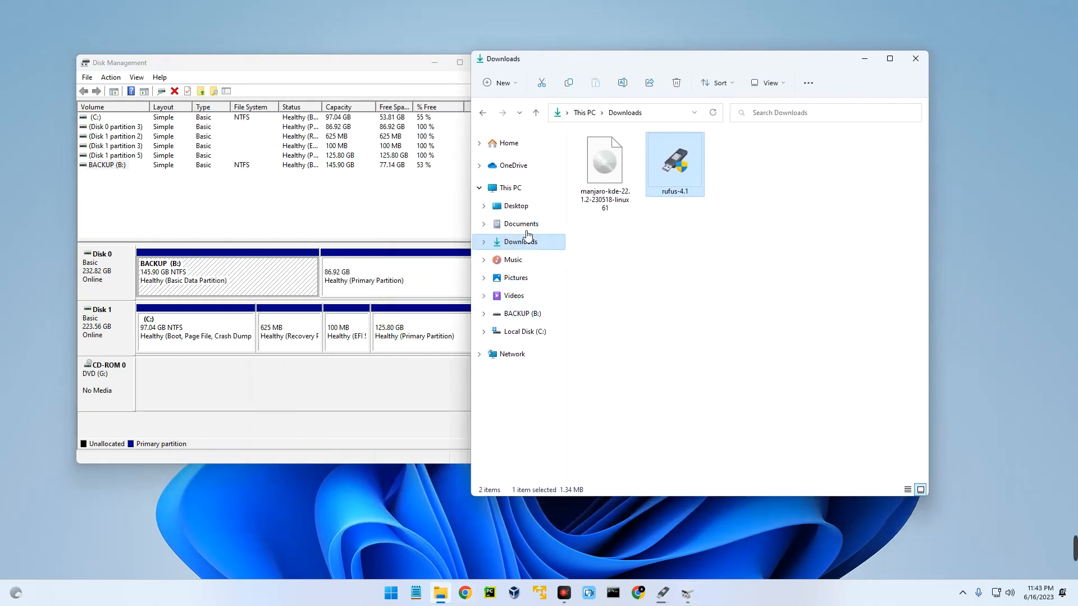
{"action": "left_click", "coordinate": [507, 188]}
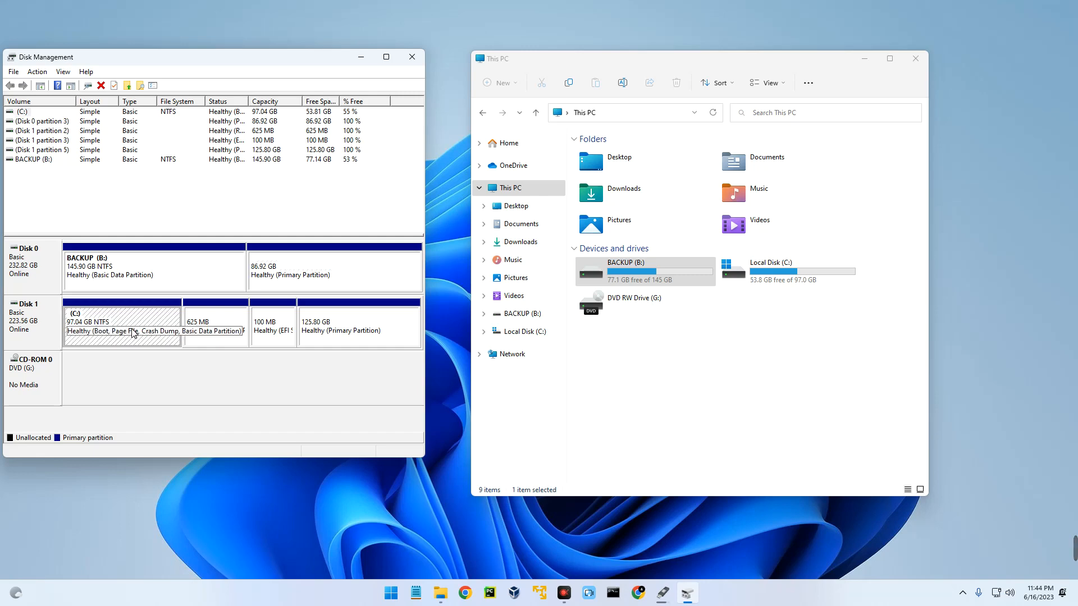
Inspect the C: and 125.80 GB partitions on Disk 1 and BACKUP (B:) on Disk 0
{"action": "left_click", "coordinate": [352, 337]}
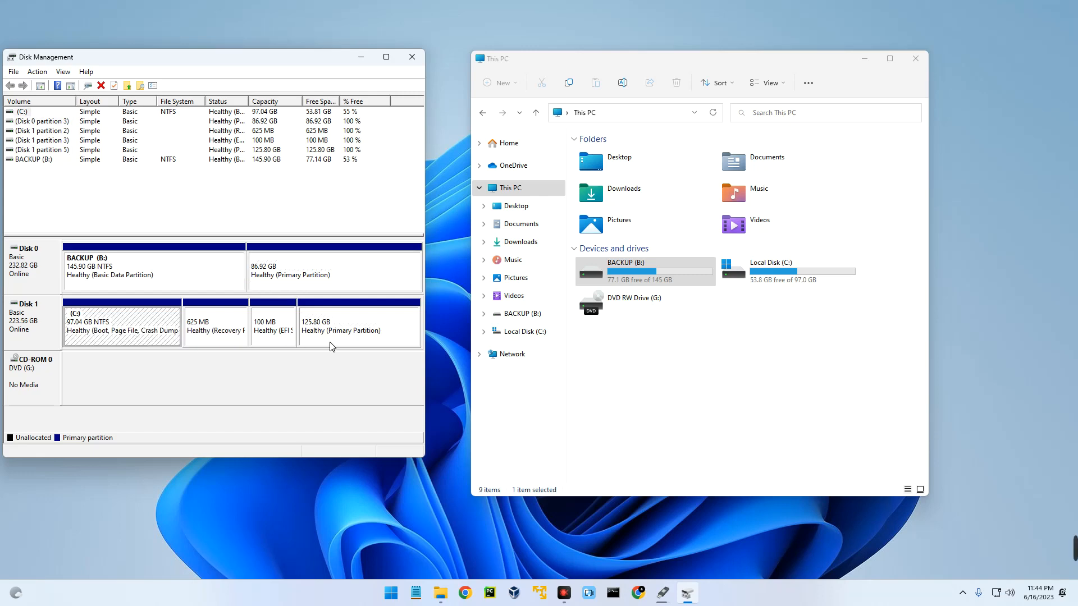
{"action": "left_click", "coordinate": [359, 326]}
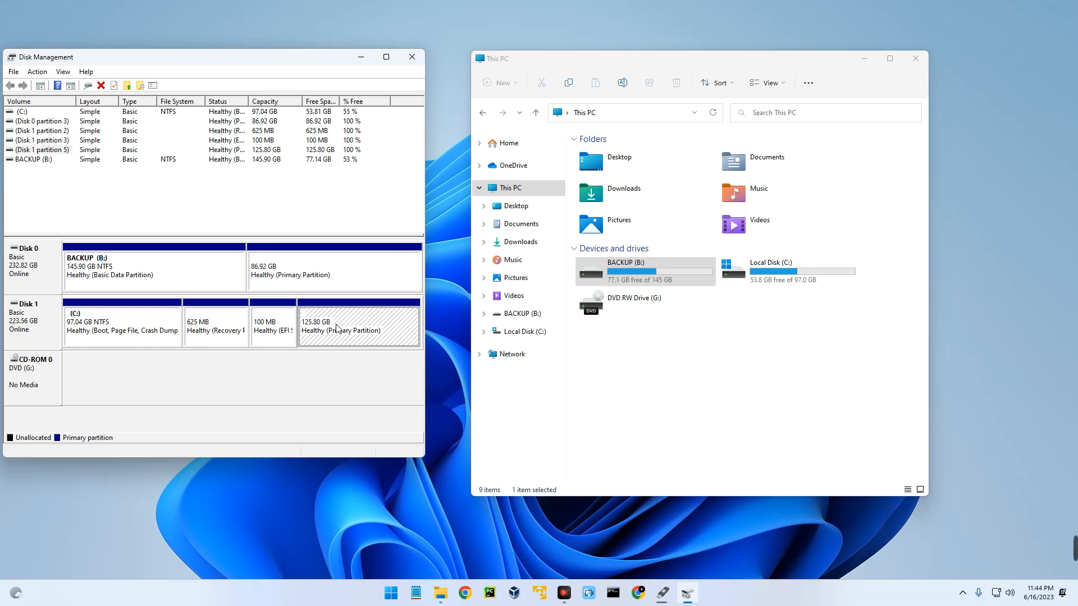
{"action": "left_click", "coordinate": [135, 271]}
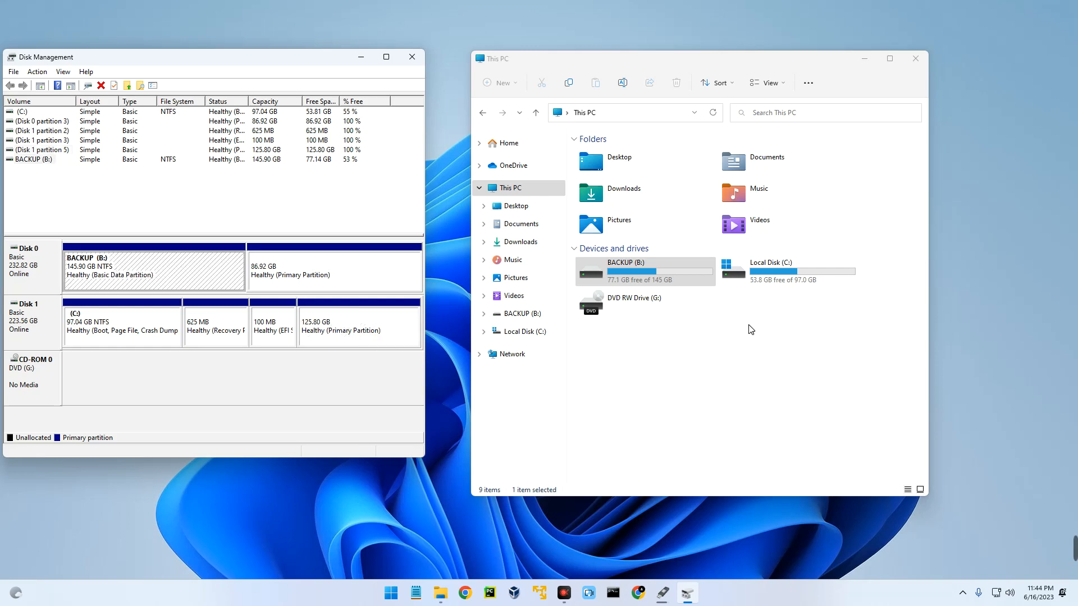
{"action": "mouse_move", "coordinate": [644, 274]}
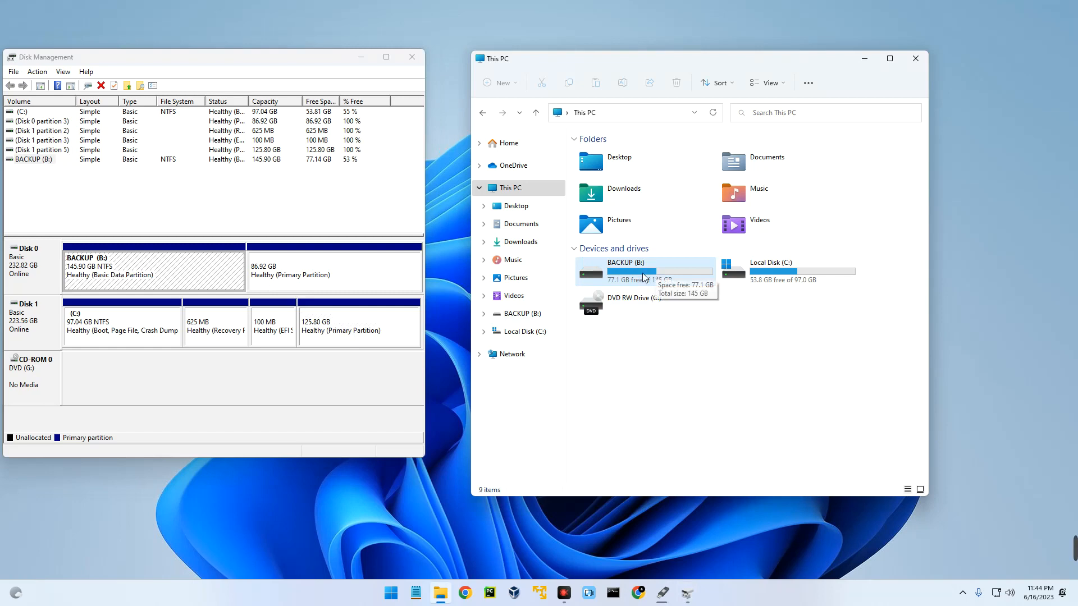
Shrink BACKUP (B:) by 50000 MB to 97.07 GB, leaving 48.83 GB unallocated on Disk 0
{"action": "right_click", "coordinate": [122, 267]}
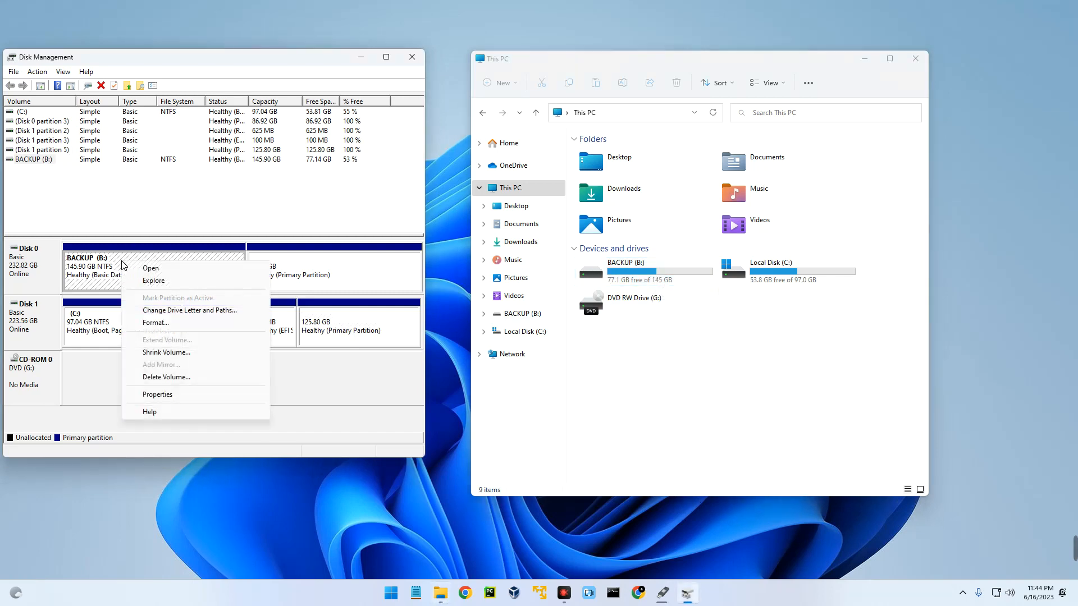
{"action": "left_click", "coordinate": [166, 351]}
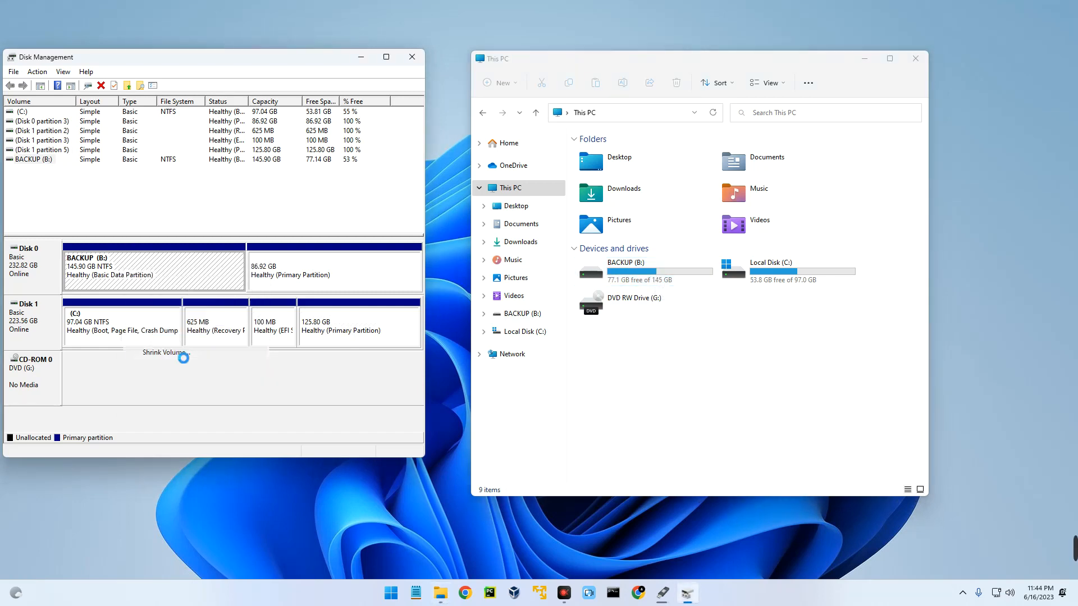
{"action": "left_click", "coordinate": [165, 352]}
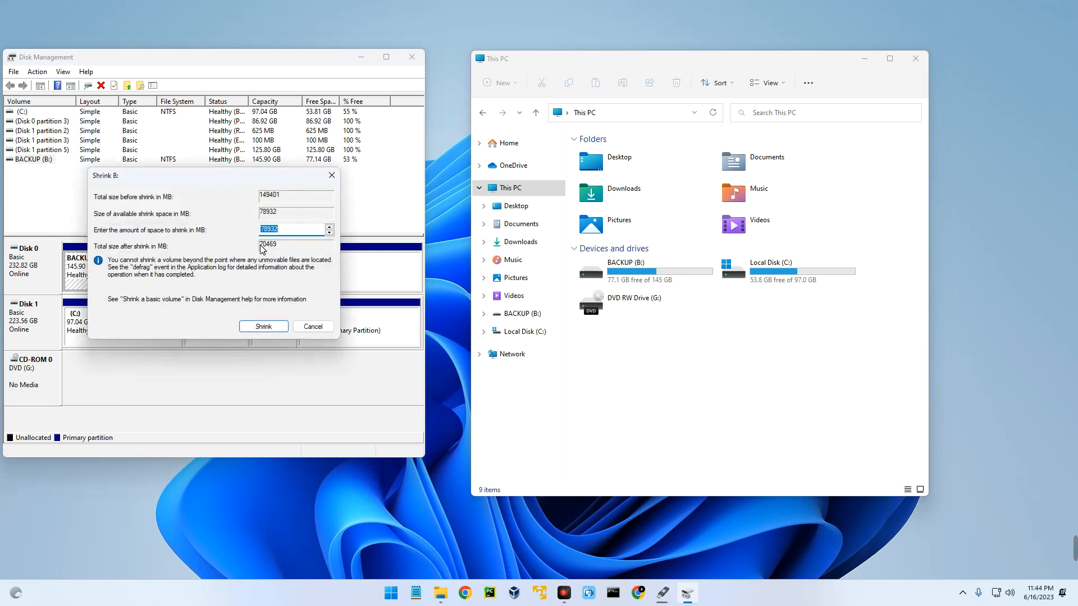
{"action": "type", "text": "5"}
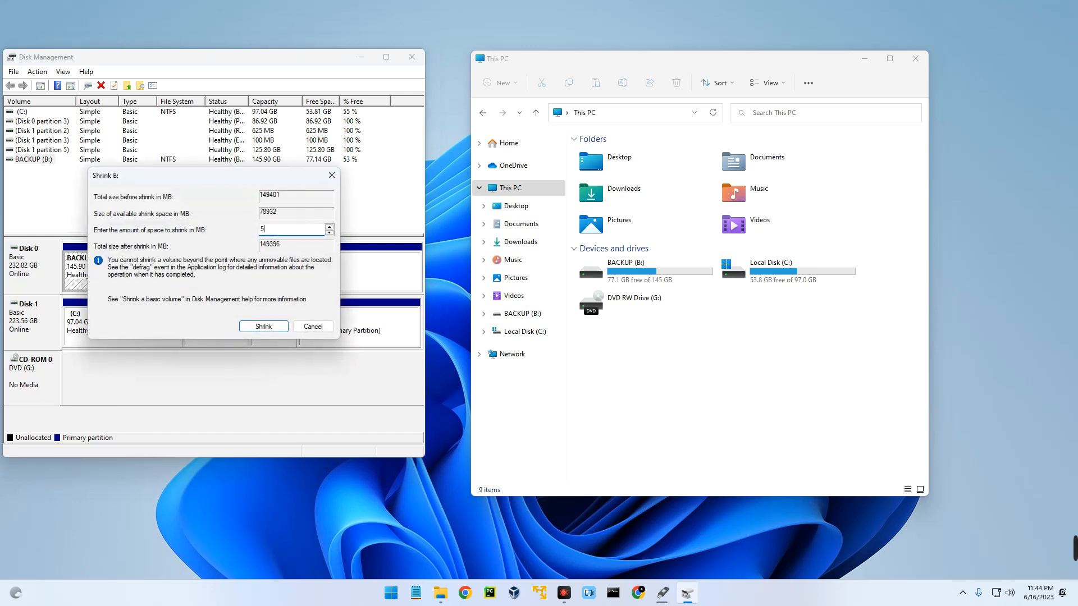
{"action": "type", "text": "0000"}
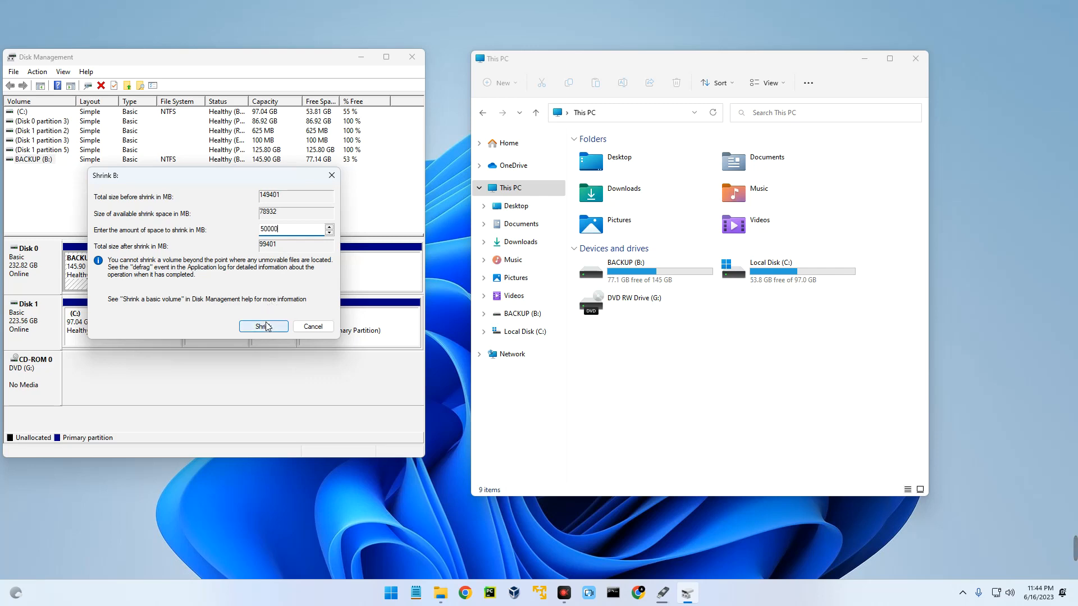
{"action": "left_click", "coordinate": [263, 325]}
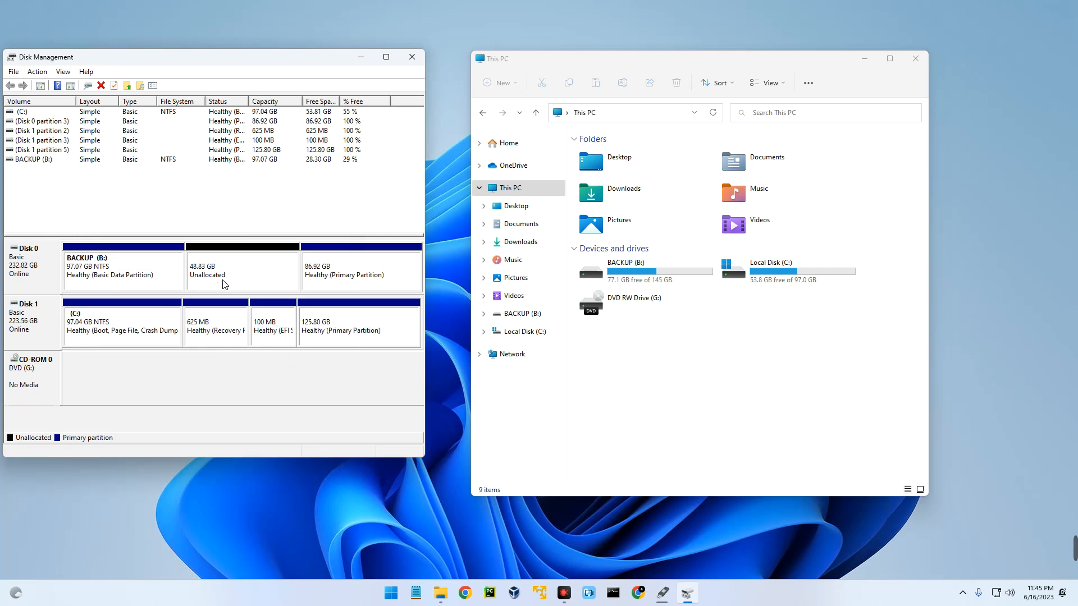
{"action": "mouse_move", "coordinate": [411, 258]}
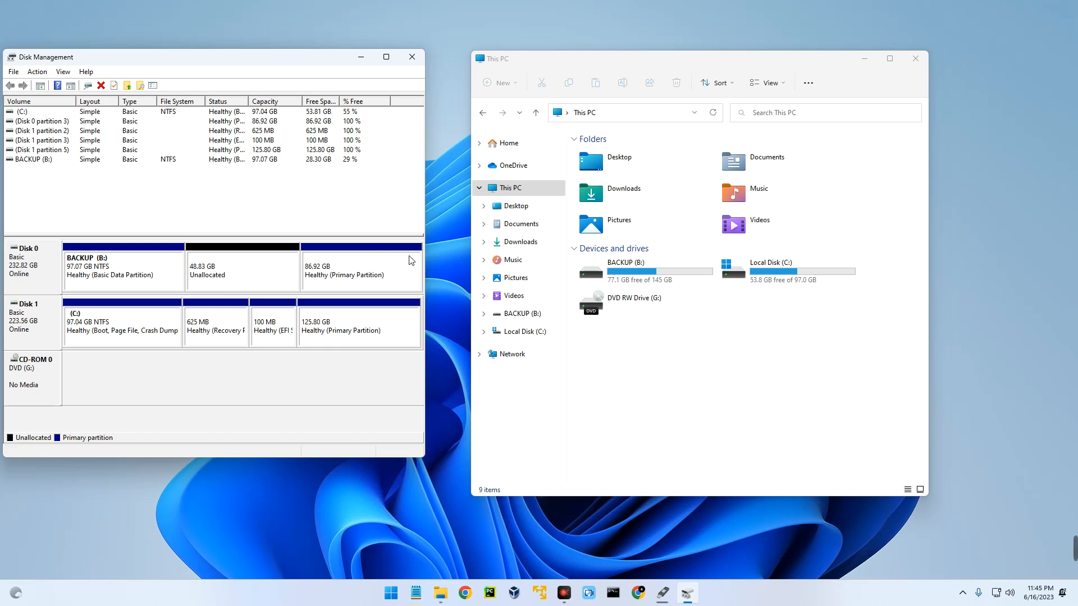
{"action": "mouse_move", "coordinate": [229, 271]}
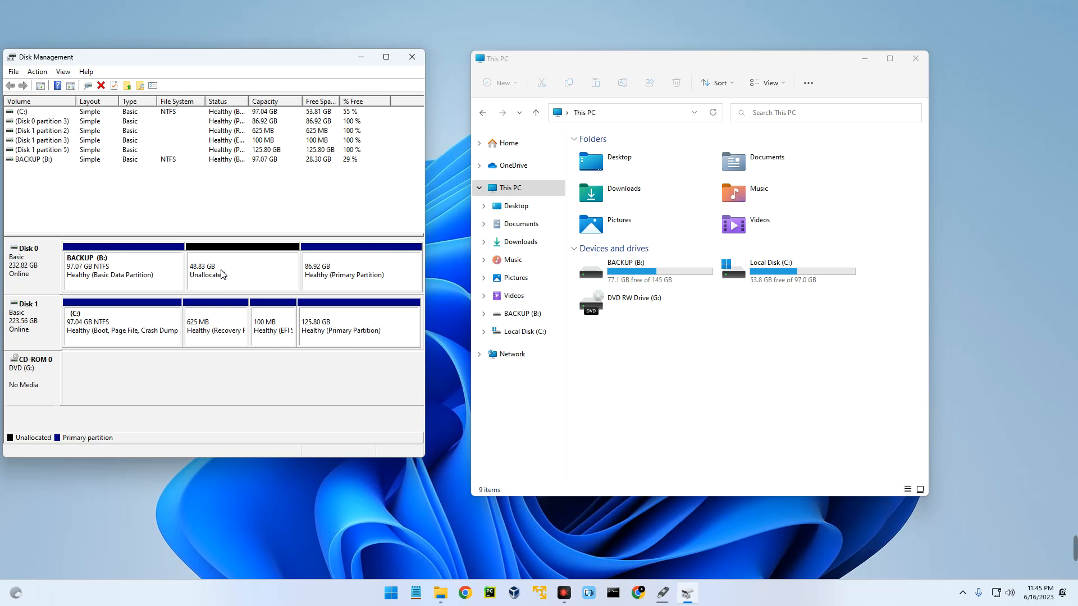
{"action": "left_click", "coordinate": [123, 270]}
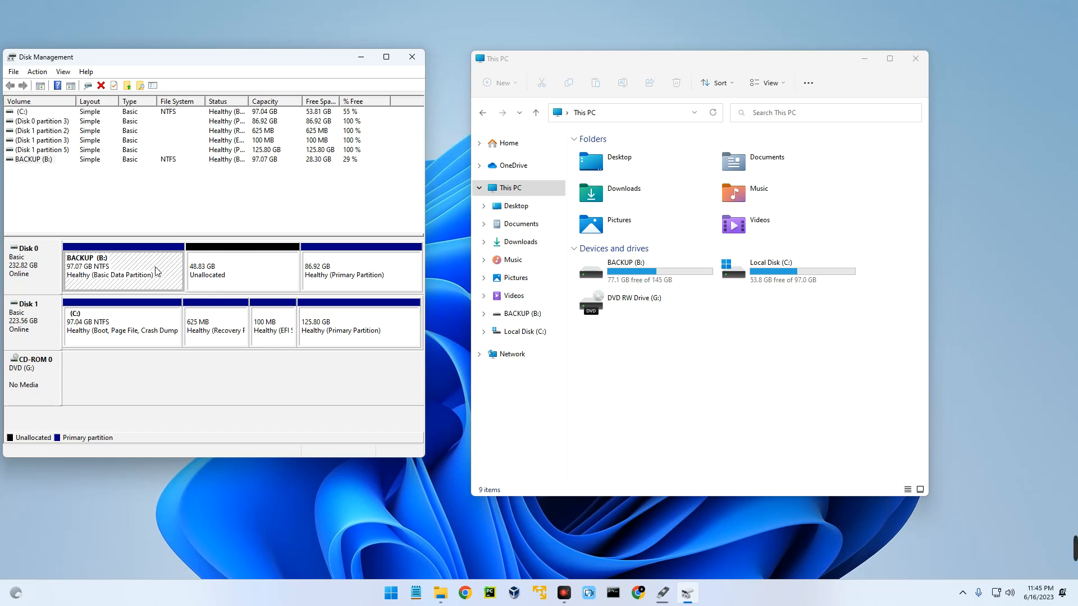
{"action": "mouse_move", "coordinate": [242, 271]}
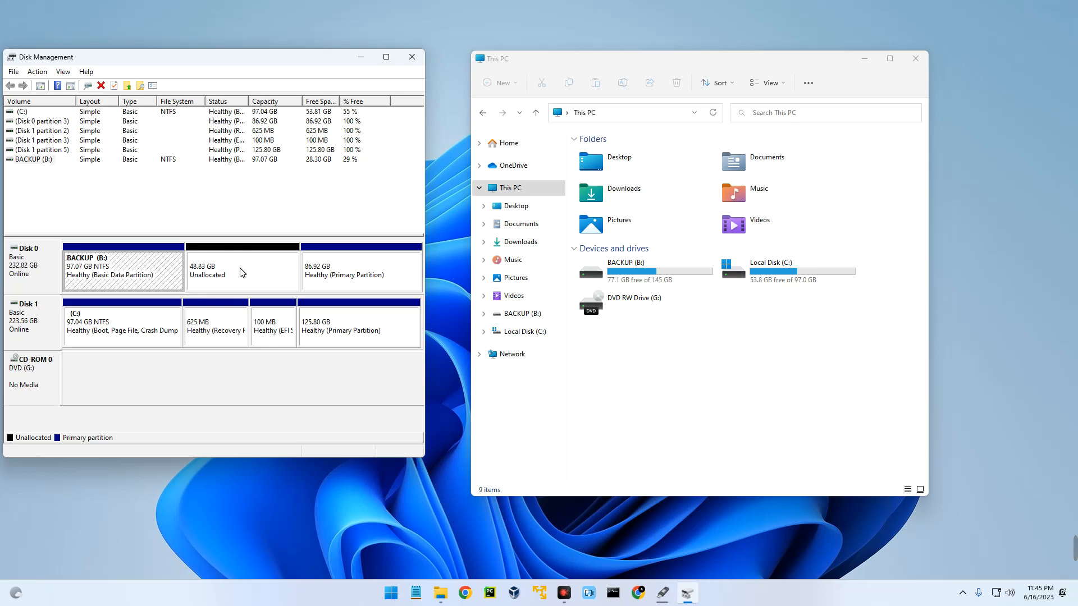
Start a New Simple Volume on the unallocated space, keeping 49999 MB and drive letter Q
{"action": "right_click", "coordinate": [227, 270]}
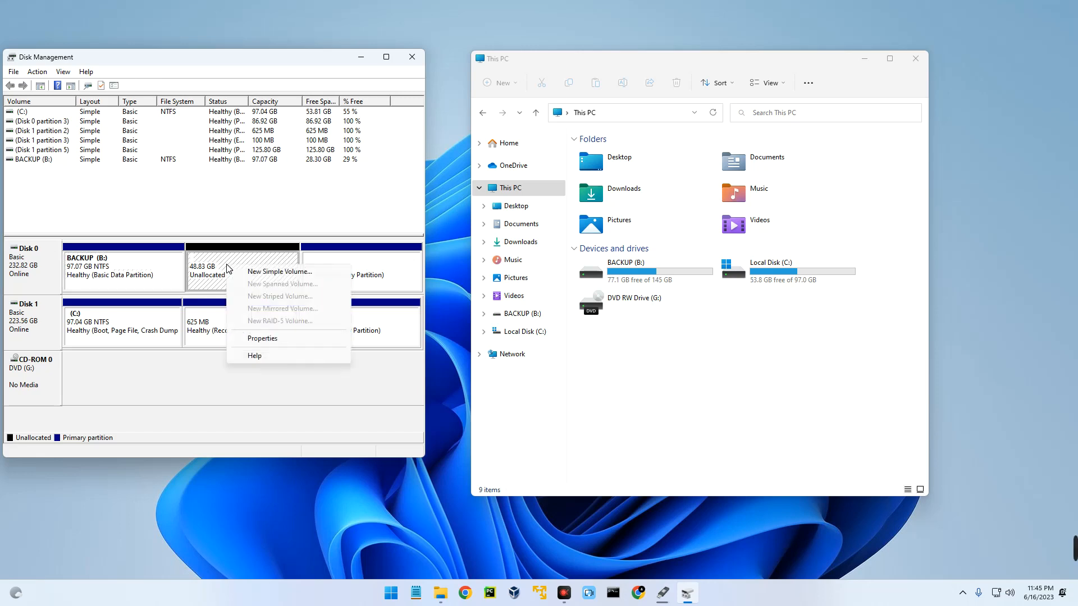
{"action": "left_click", "coordinate": [279, 271]}
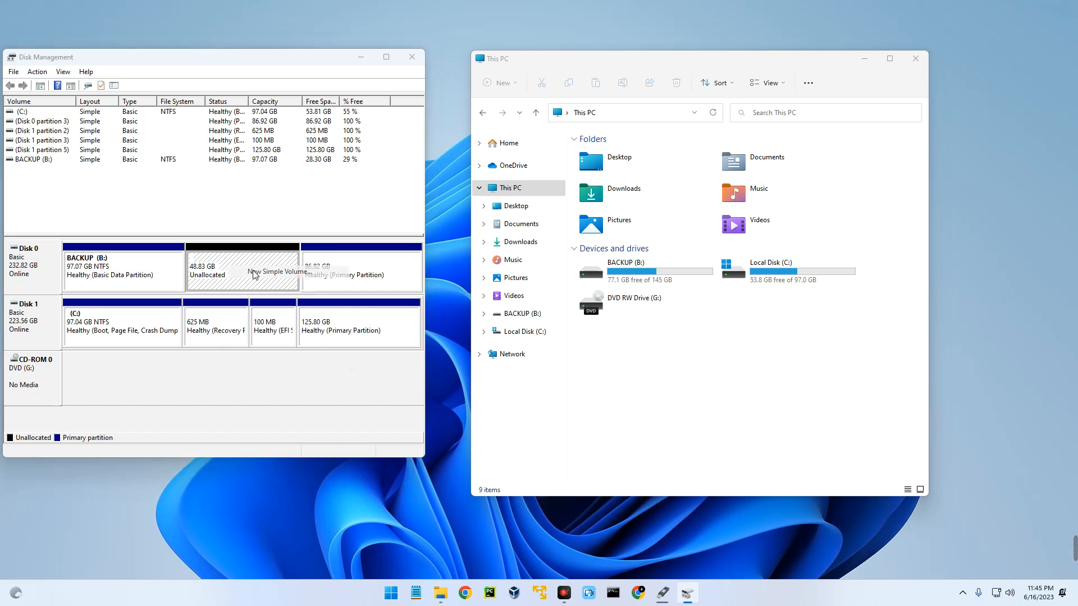
{"action": "left_click", "coordinate": [223, 312]}
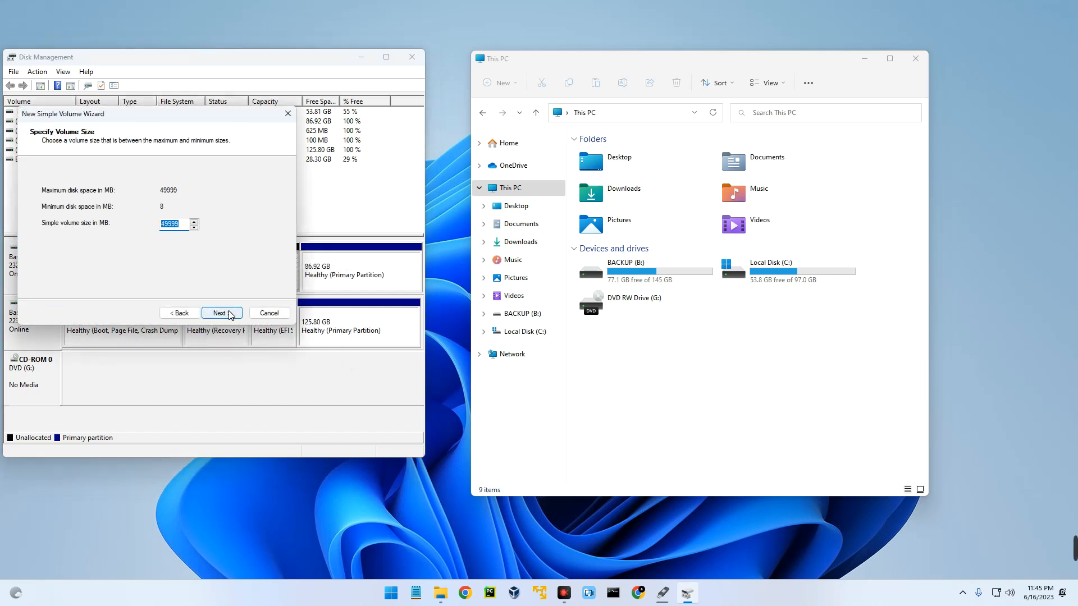
{"action": "left_click", "coordinate": [221, 312]}
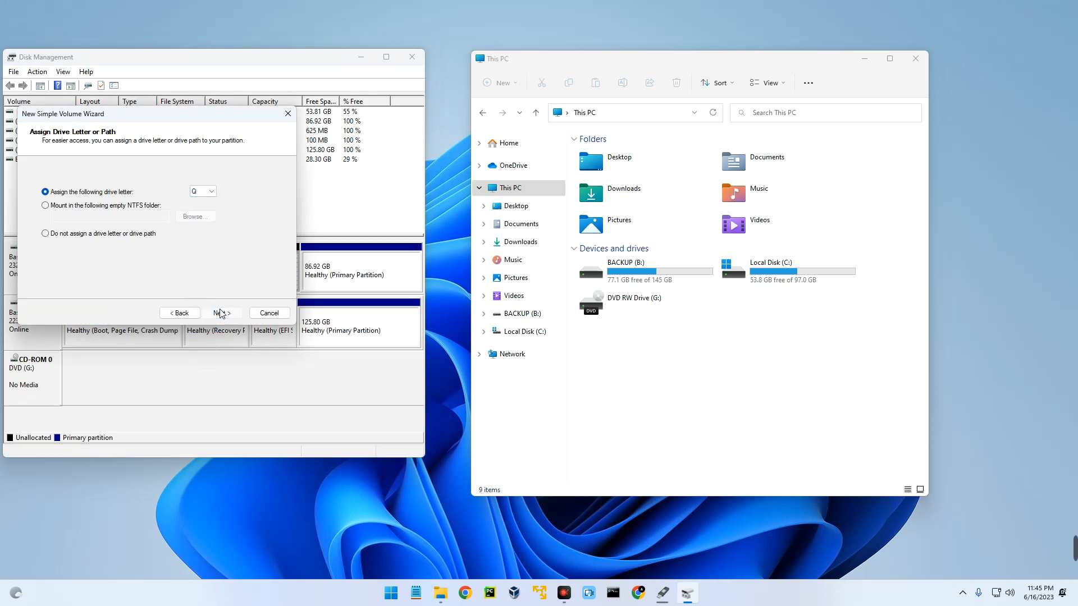
{"action": "left_click", "coordinate": [221, 312]}
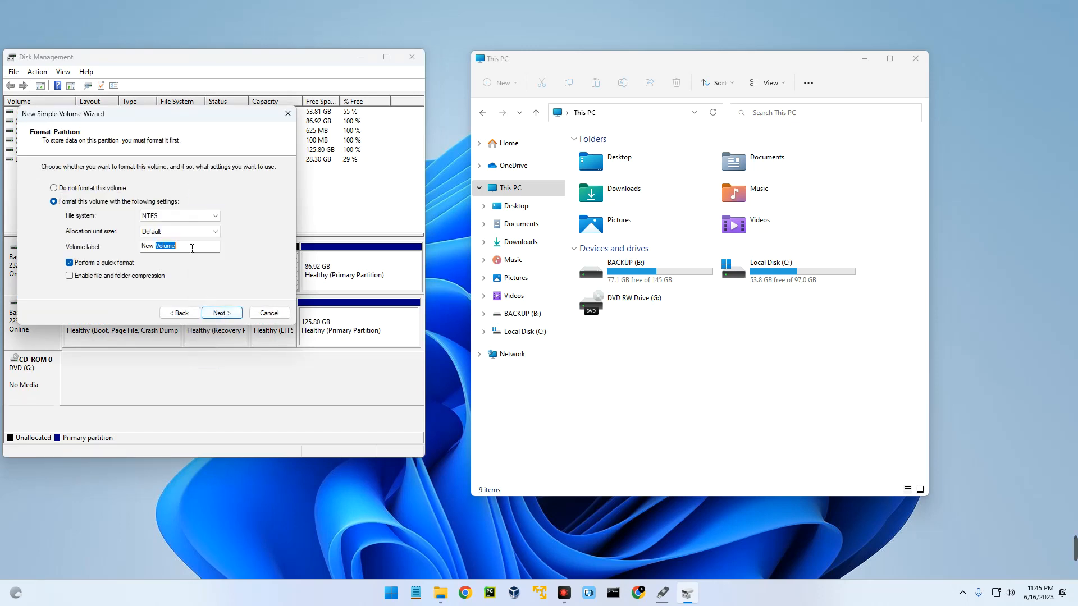
Label the volume 'Manjaro 2', quick-format as NTFS and finish creating it
{"action": "type", "text": "Man"}
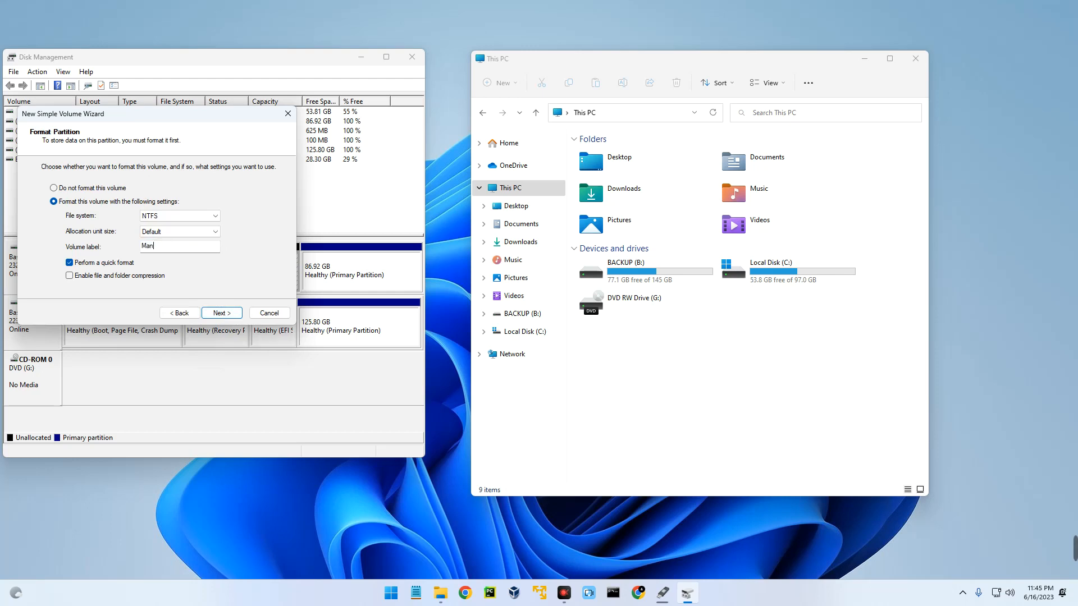
{"action": "type", "text": "jaro 2"}
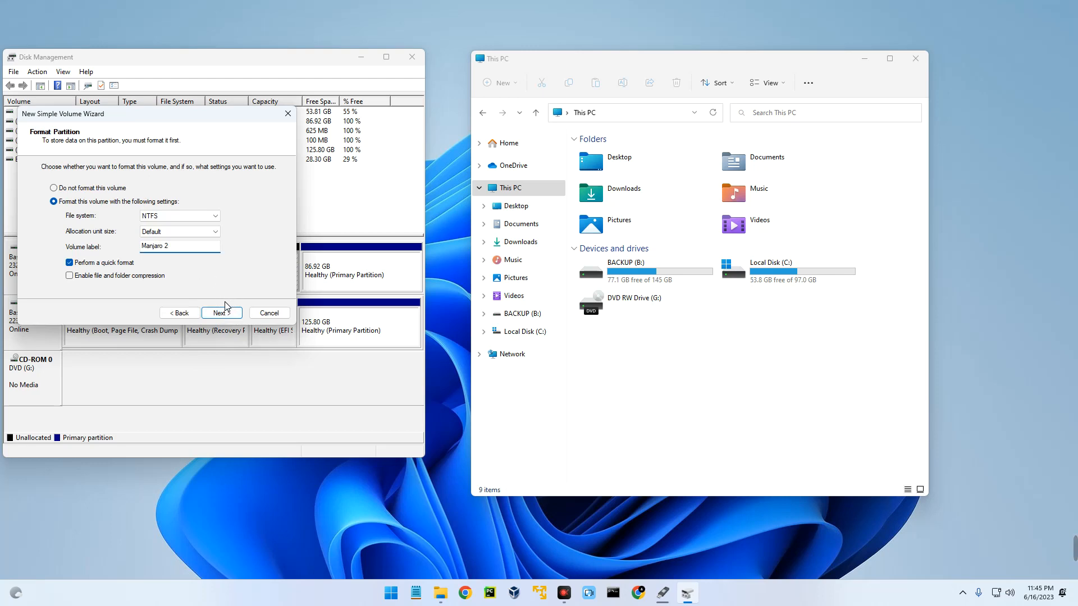
{"action": "left_click", "coordinate": [222, 312]}
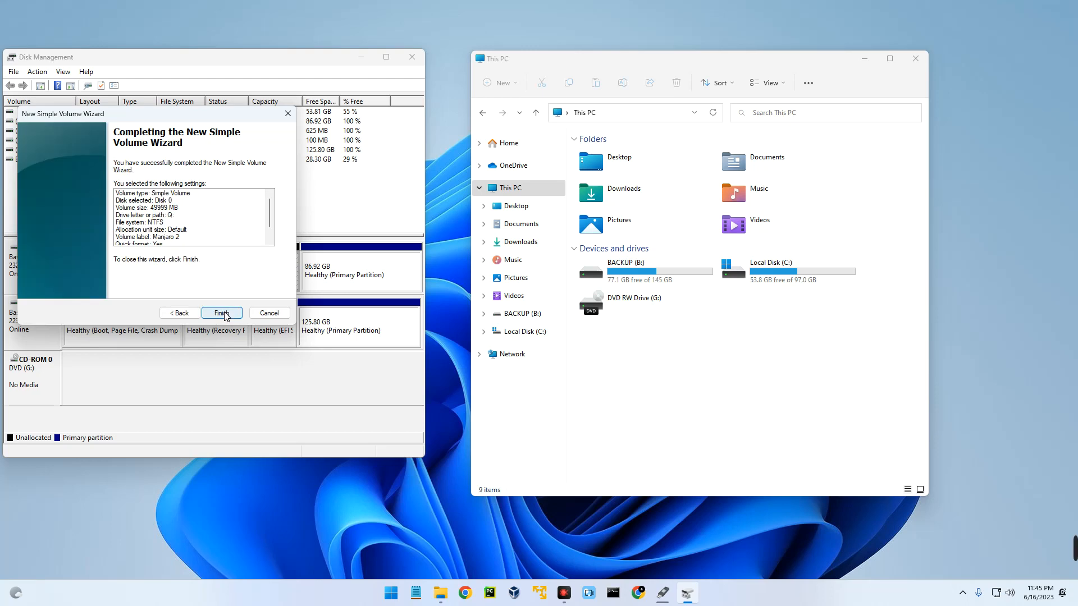
{"action": "left_click", "coordinate": [223, 312]}
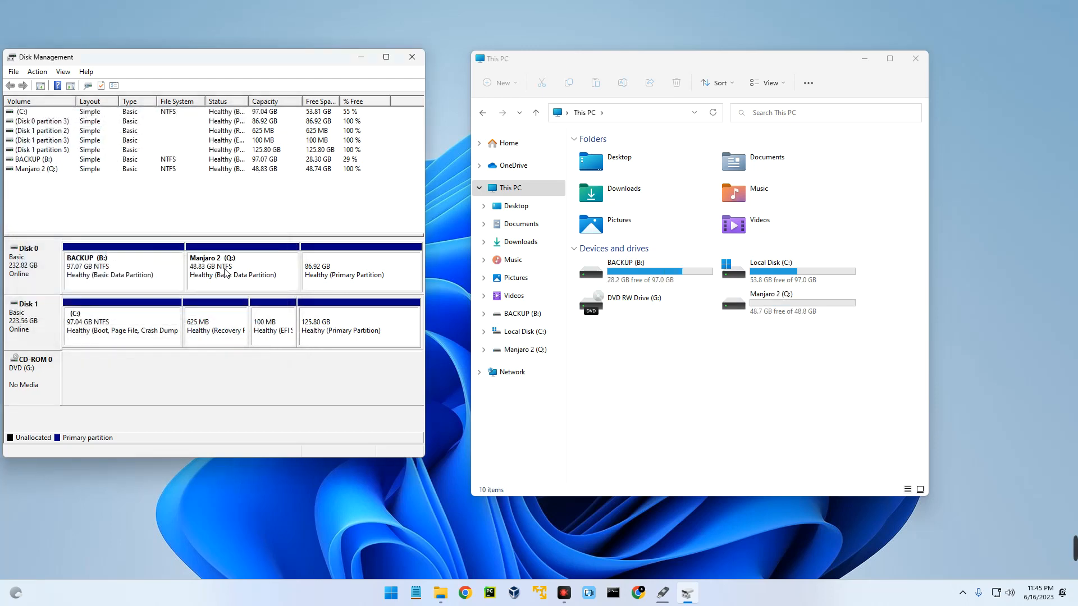
{"action": "left_click", "coordinate": [238, 271]}
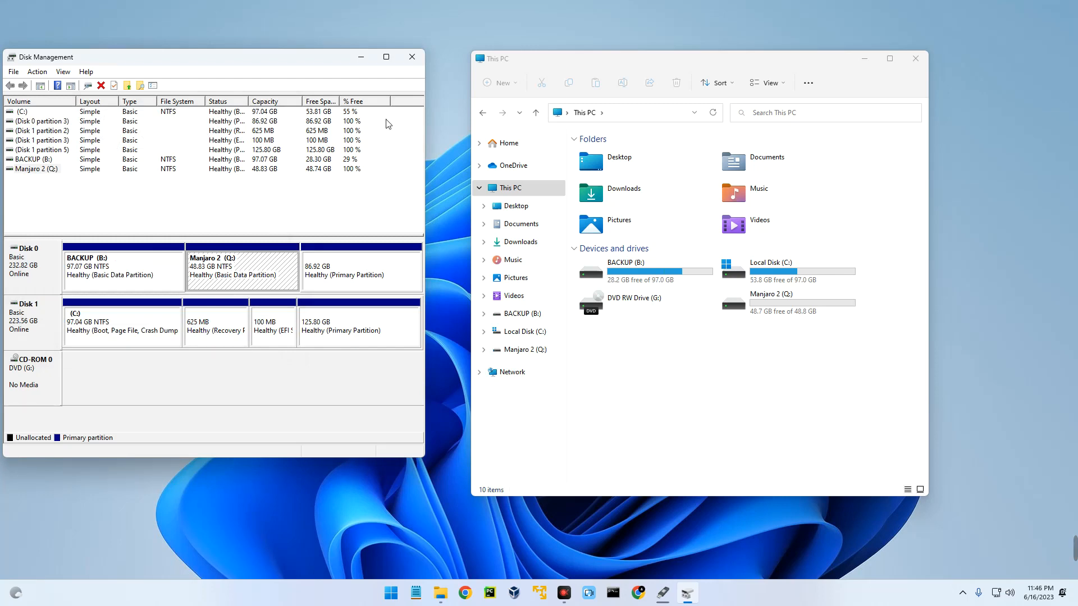
{"action": "left_click", "coordinate": [412, 56]}
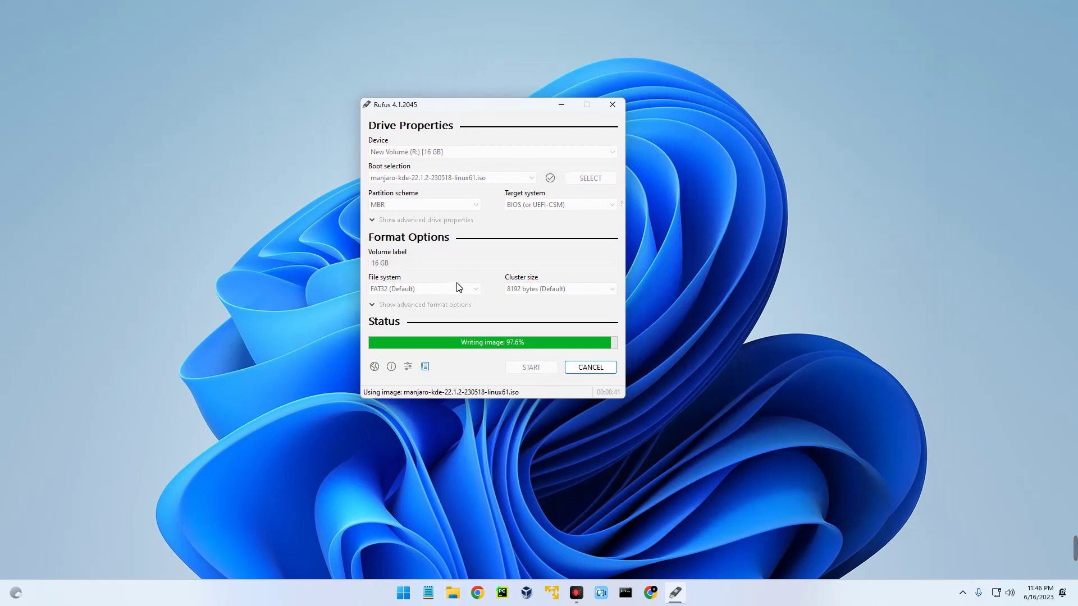
{"action": "mouse_move", "coordinate": [476, 381]}
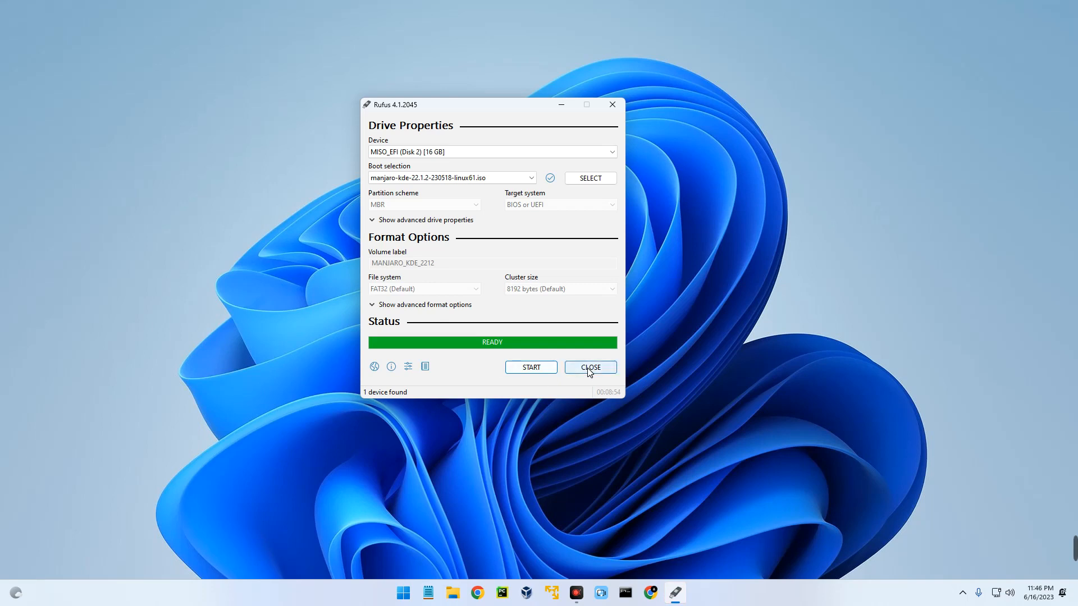
Close Rufus once the Manjaro KDE image is written and the drive shows as MISO_EFI
{"action": "left_click", "coordinate": [591, 368]}
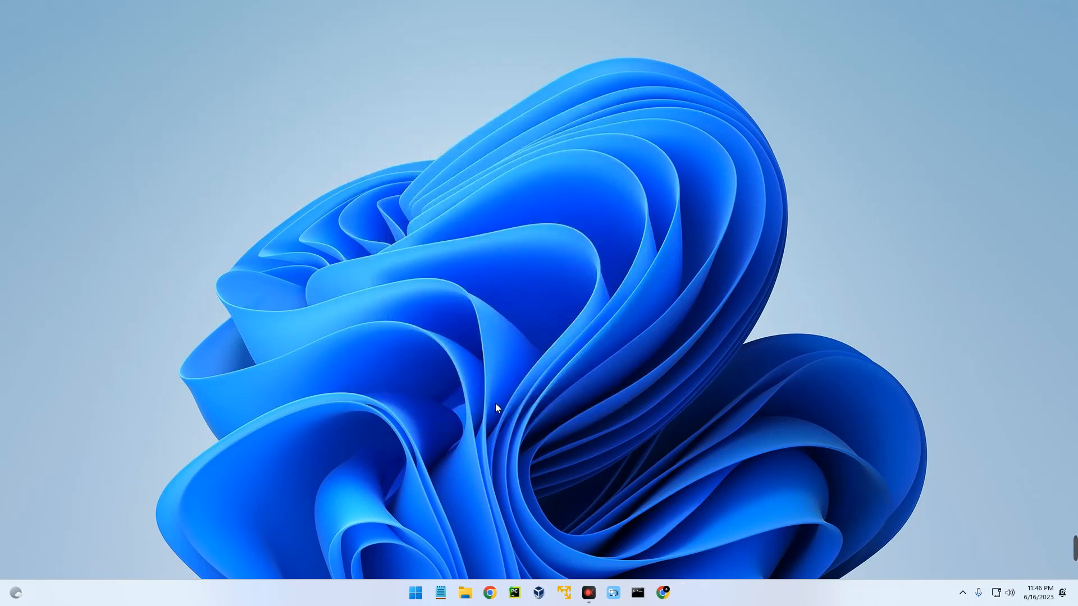
{"action": "mouse_move", "coordinate": [442, 451]}
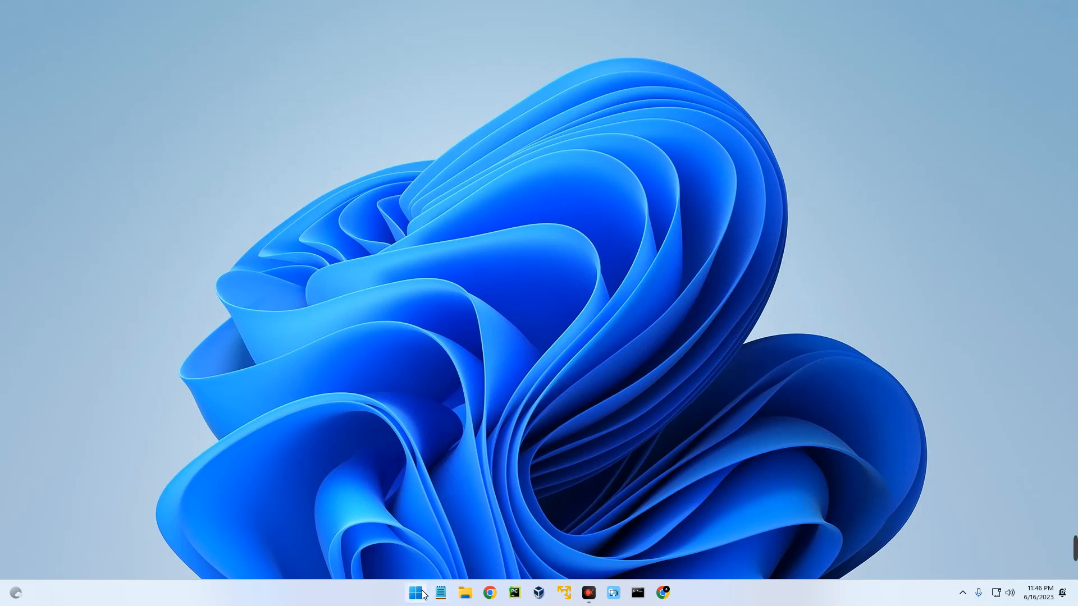
Restart Windows from the Start menu power button to reach the Dell boot menu
{"action": "left_click", "coordinate": [416, 592]}
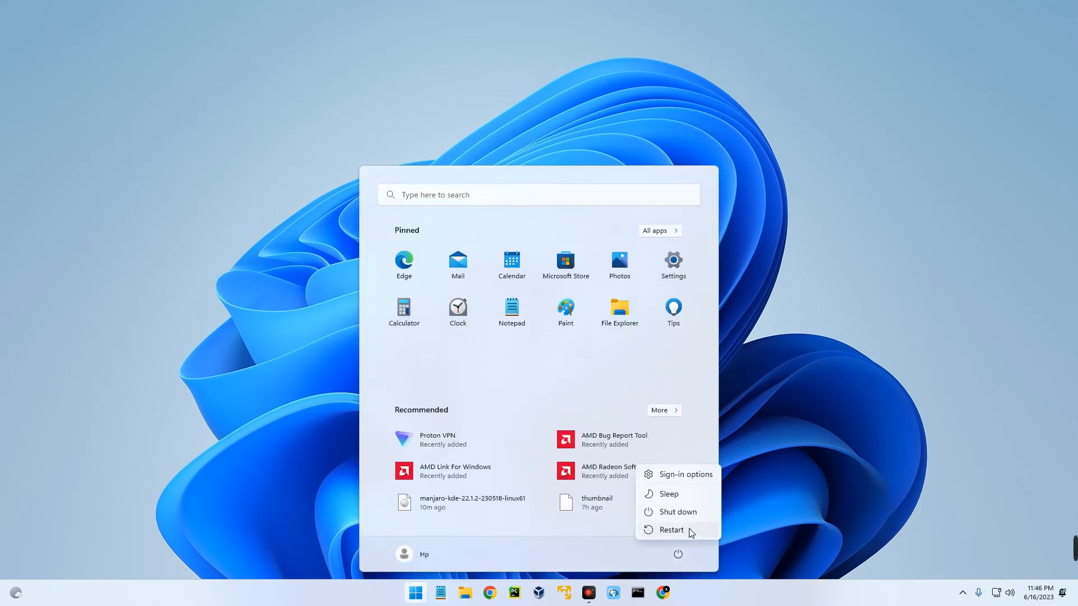
{"action": "left_click", "coordinate": [670, 529]}
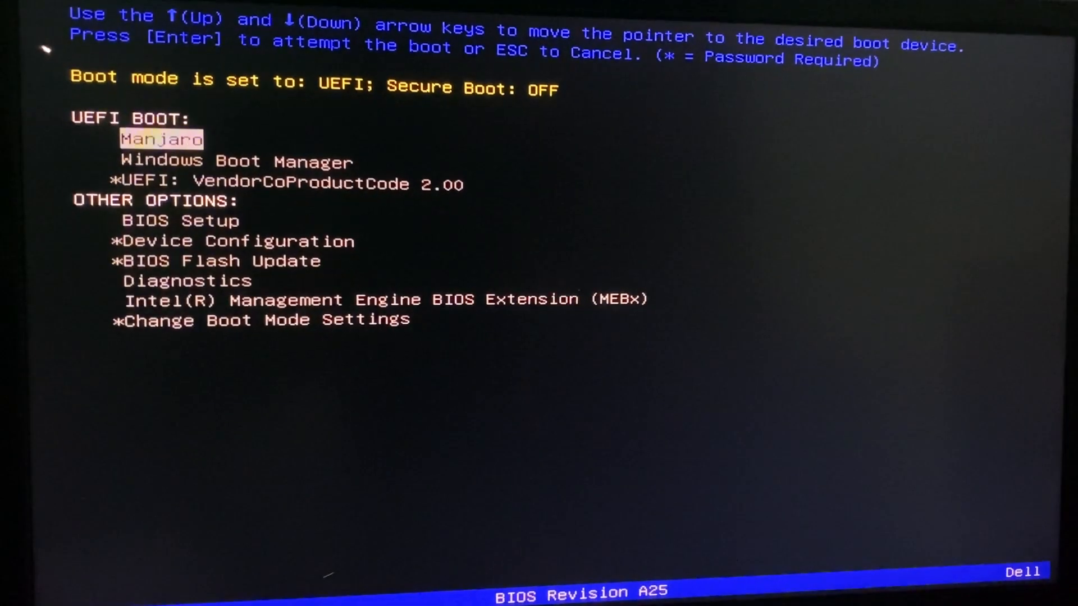
Boot from the Manjaro USB UEFI entry in the Dell F12 menu into the live session
{"action": "key", "text": "Down"}
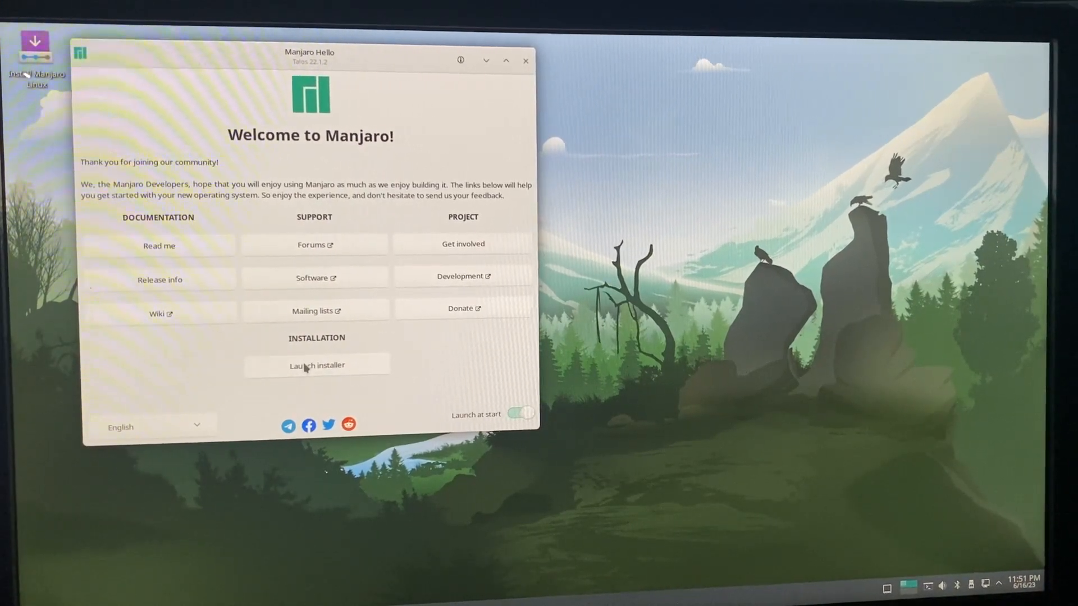
Launch the installer and keep American English, Africa/Lagos and English (Nigeria) keyboard through to Partitions
{"action": "left_click", "coordinate": [317, 364]}
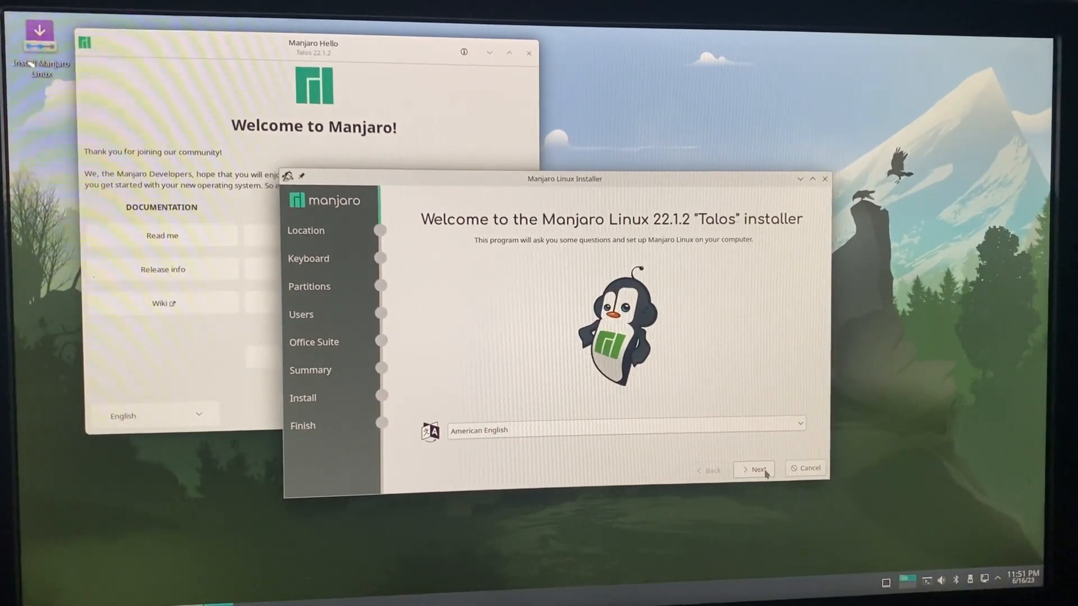
{"action": "left_click", "coordinate": [757, 470]}
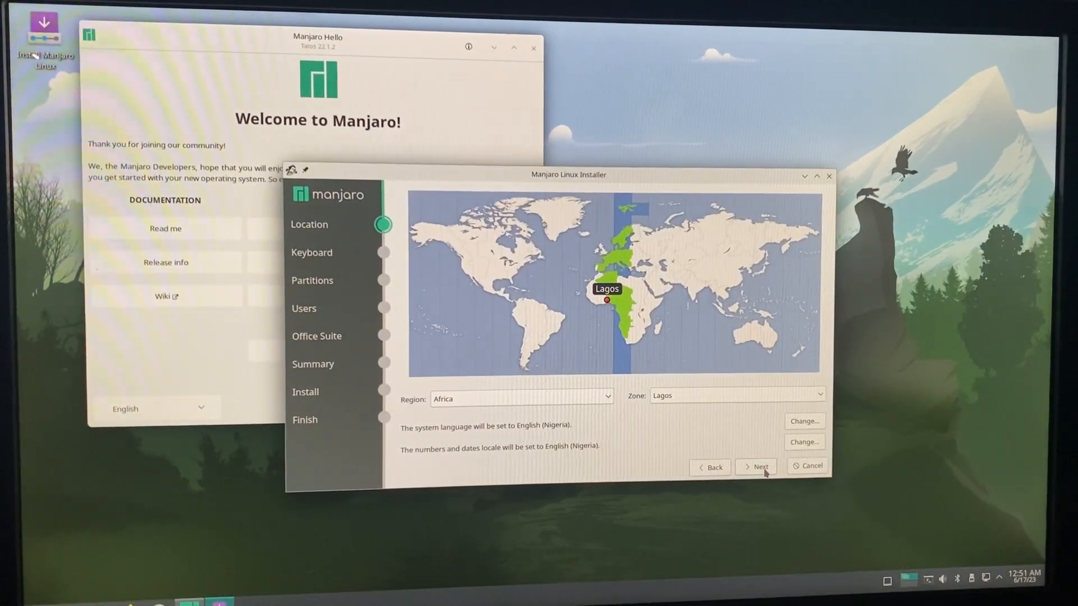
{"action": "left_click", "coordinate": [760, 466]}
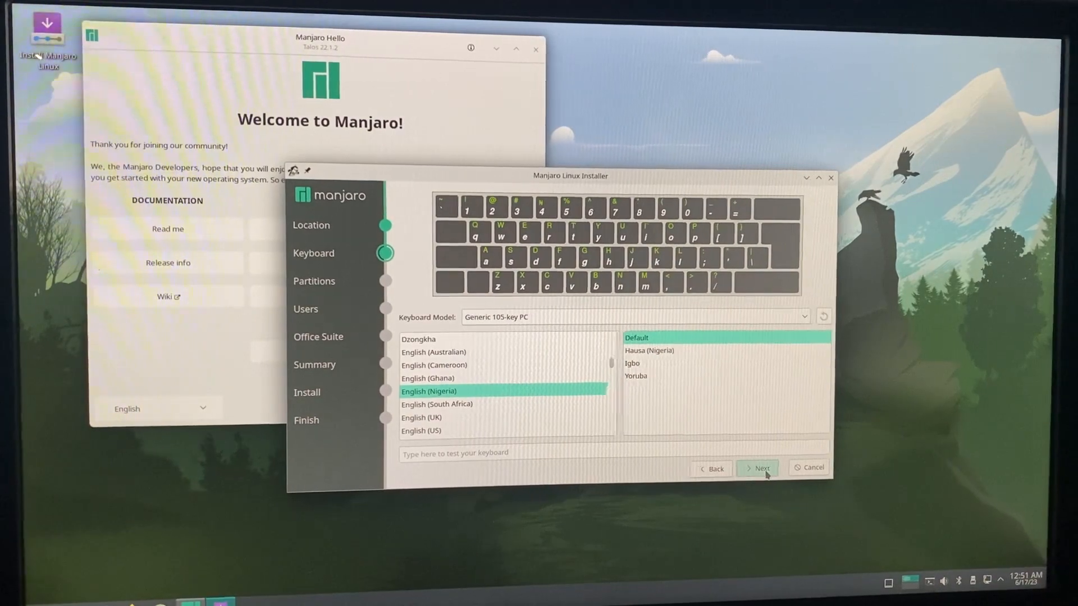
{"action": "left_click", "coordinate": [759, 468]}
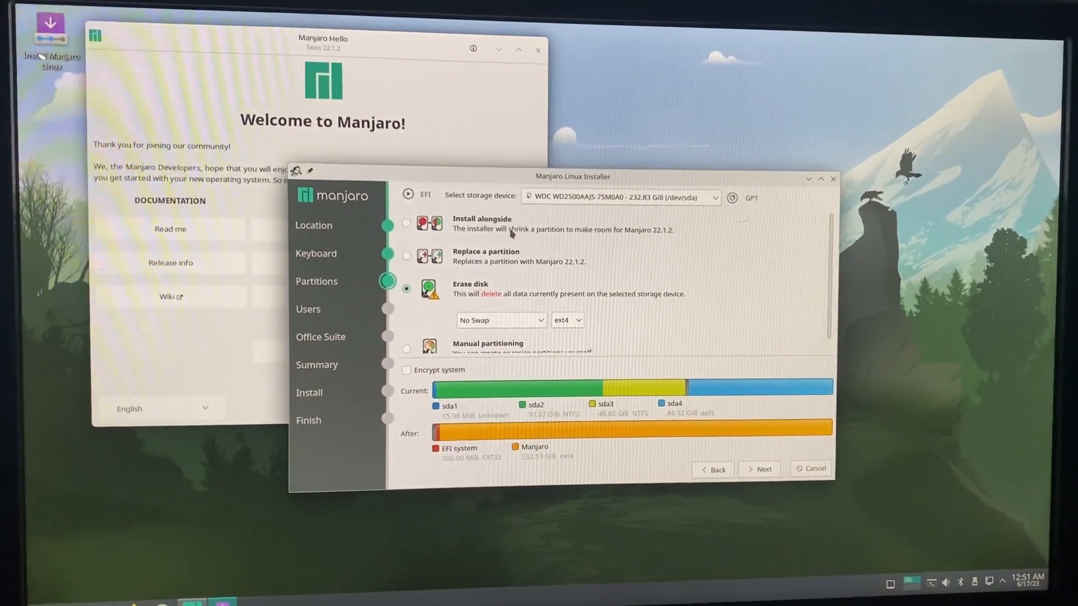
Keep the 232.83 GiB WDC disk, choose Replace a partition and select the 48.83 GiB sda3 partition
{"action": "left_click", "coordinate": [407, 223]}
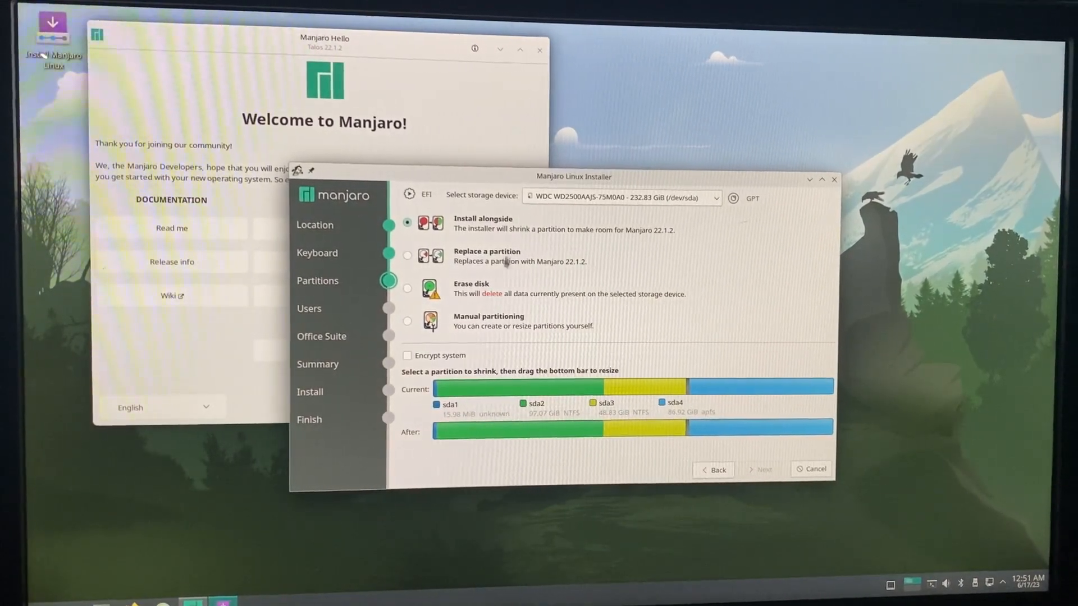
{"action": "left_click", "coordinate": [407, 255]}
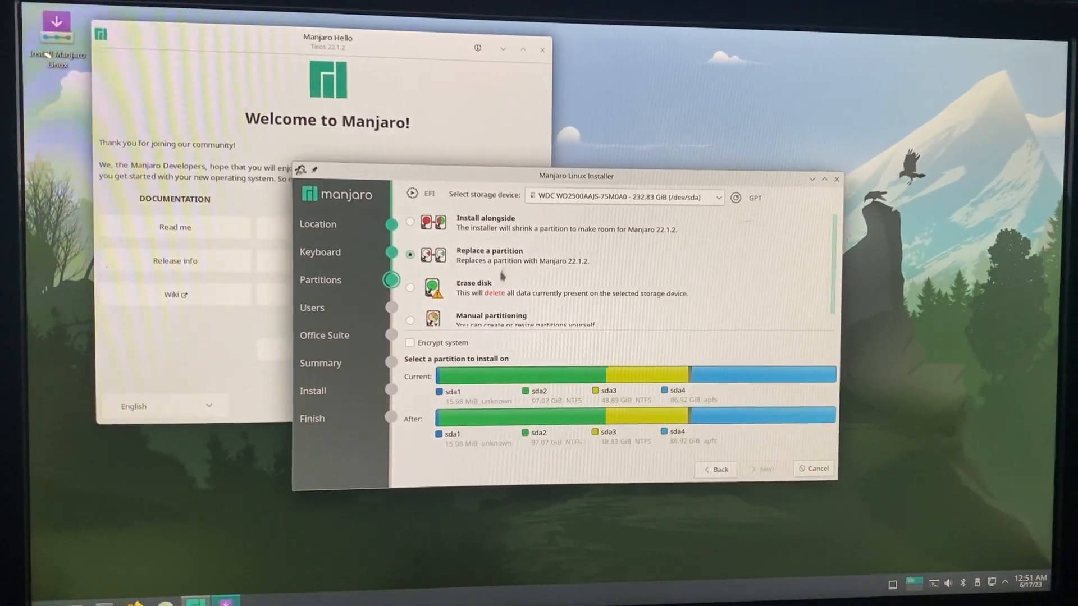
{"action": "left_click", "coordinate": [411, 287]}
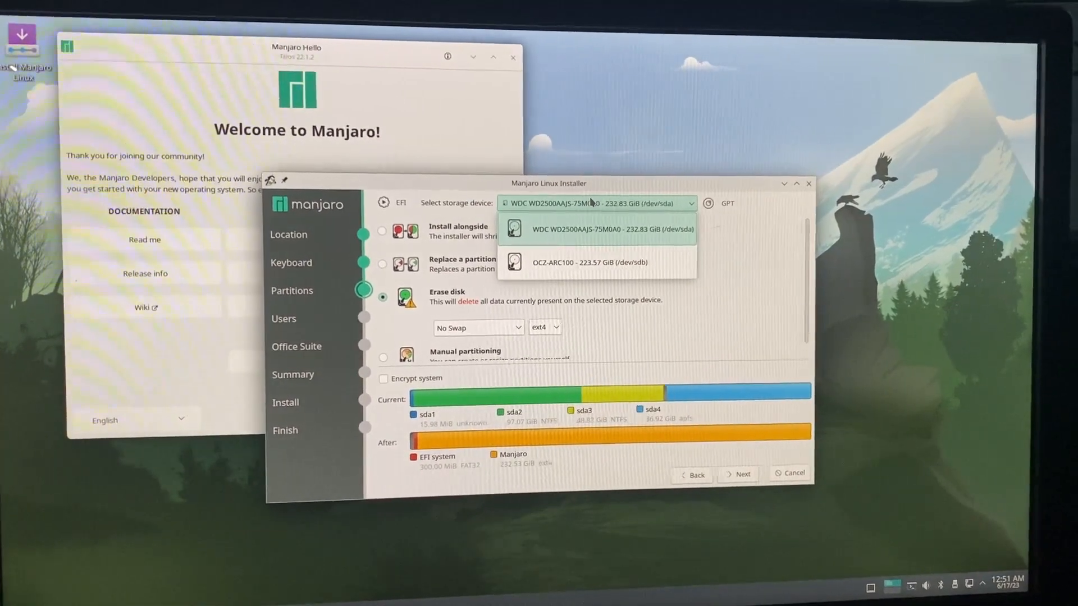
{"action": "left_click", "coordinate": [612, 229]}
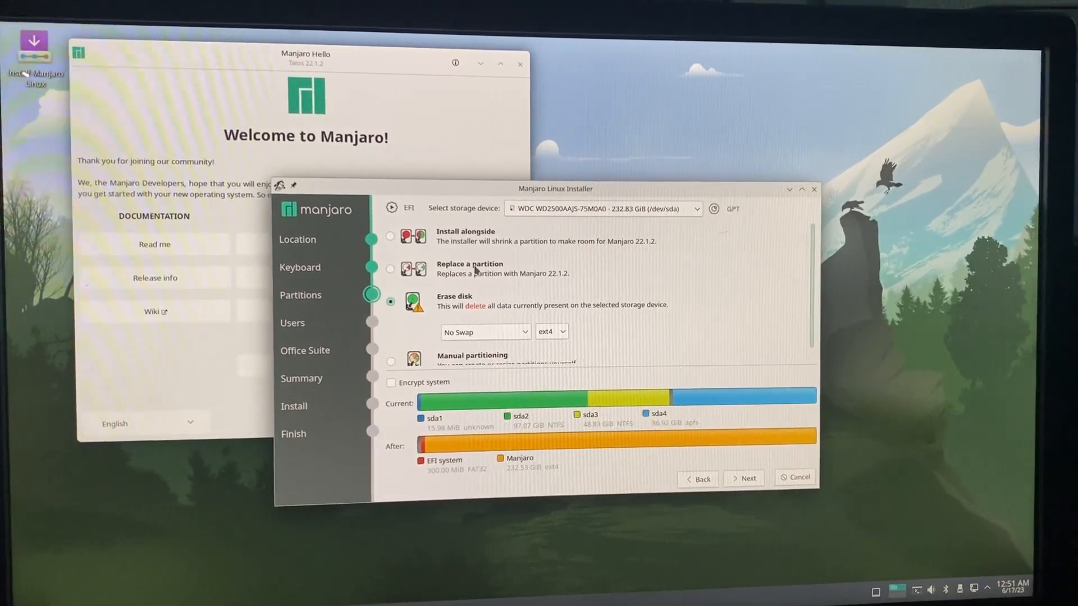
{"action": "left_click", "coordinate": [390, 267]}
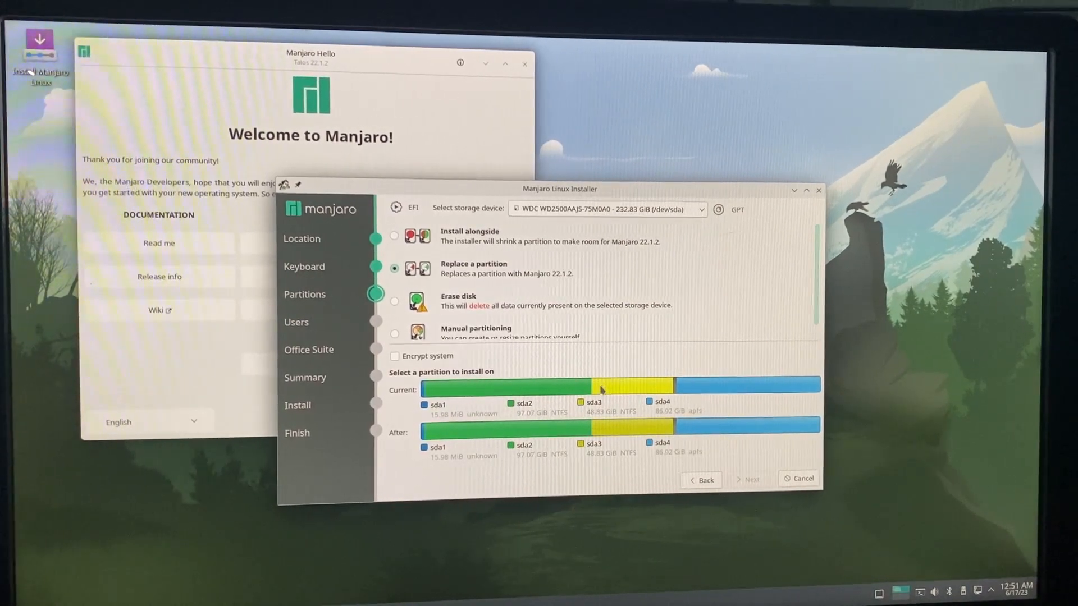
{"action": "left_click", "coordinate": [631, 385]}
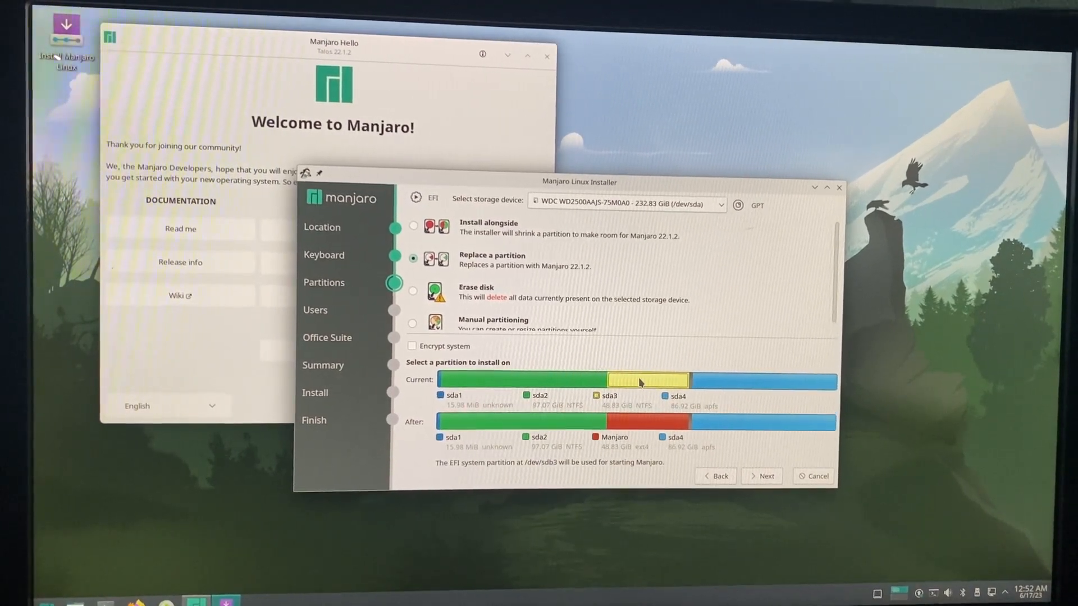
On the Users page enter the name 'Everything Tech' for the account
{"action": "left_click", "coordinate": [765, 476]}
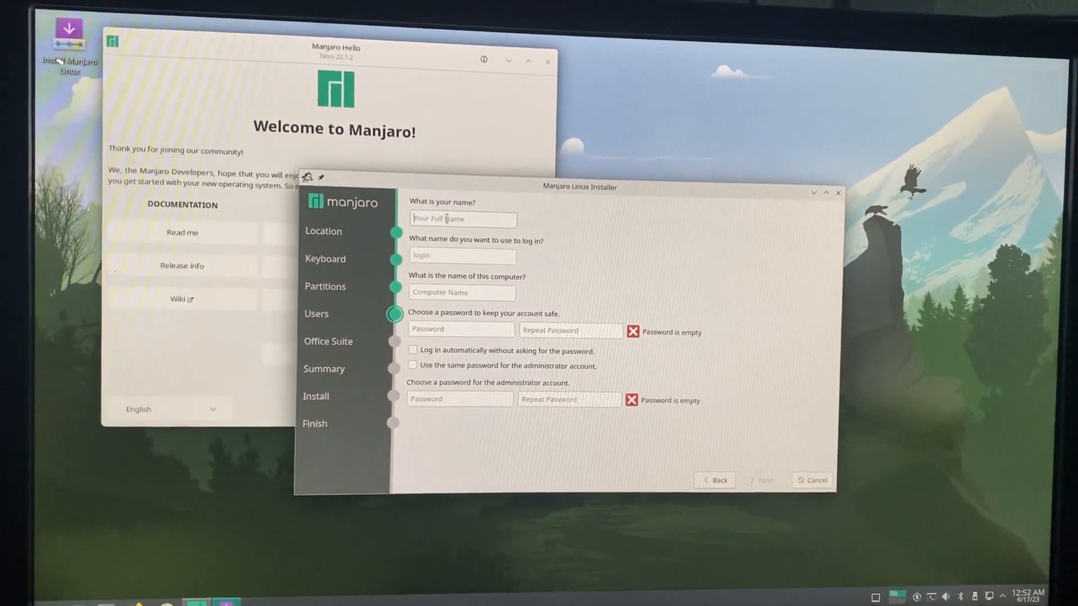
{"action": "type", "text": "E"}
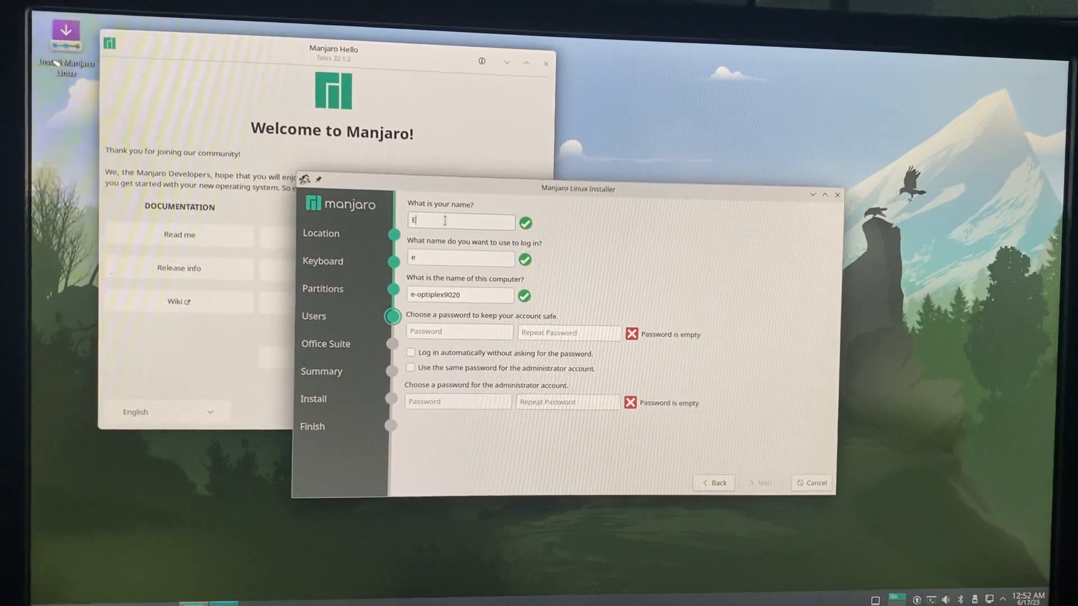
{"action": "type", "text": "verything Tech"}
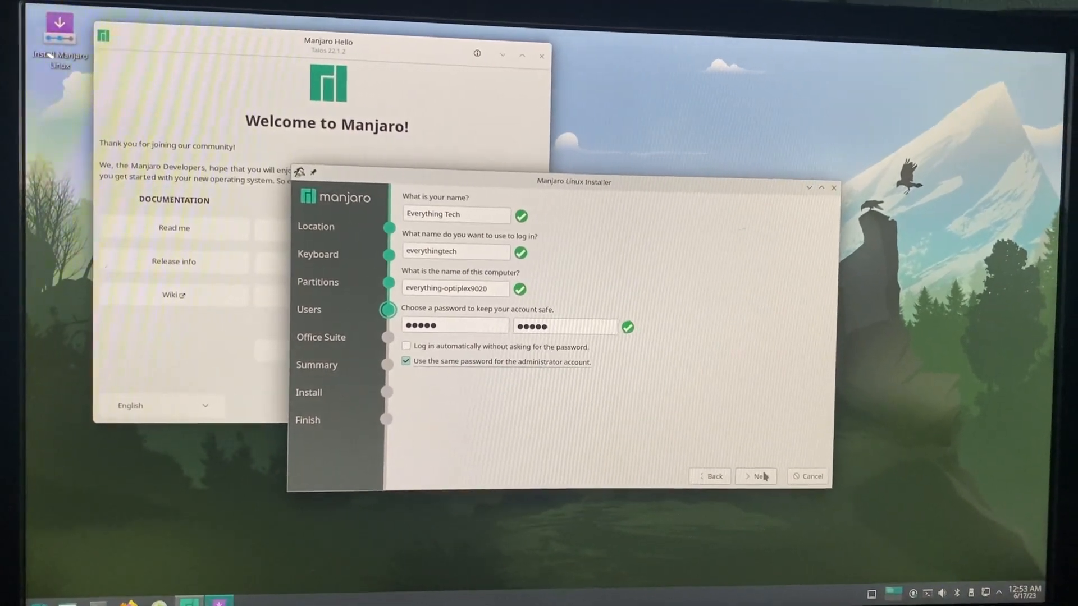
Select No Office Suite and continue to the Summary confirming sda3 will be replaced
{"action": "left_click", "coordinate": [759, 476]}
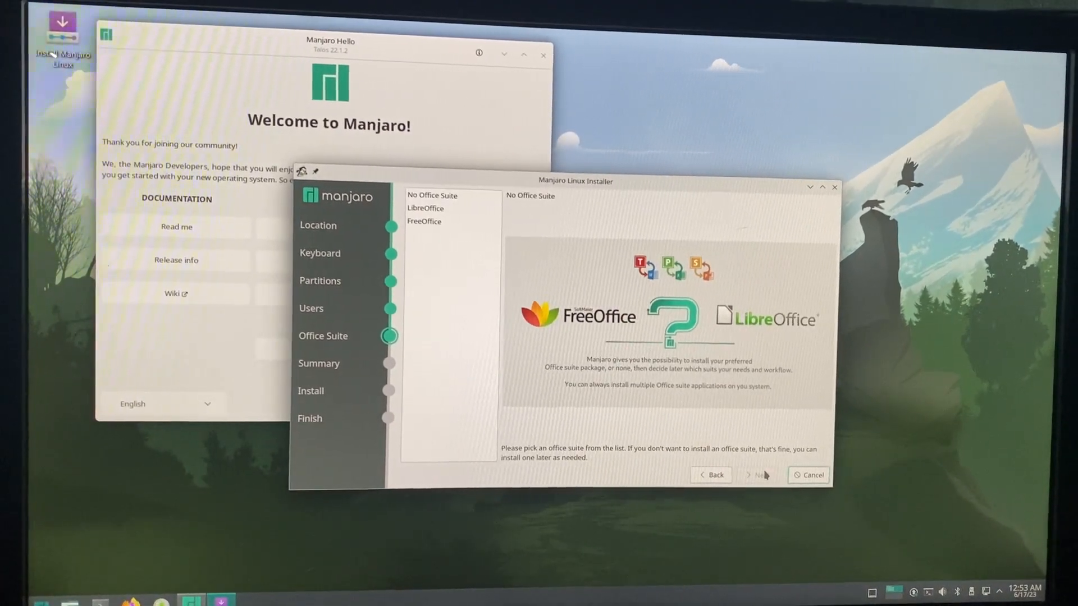
{"action": "left_click", "coordinate": [436, 195]}
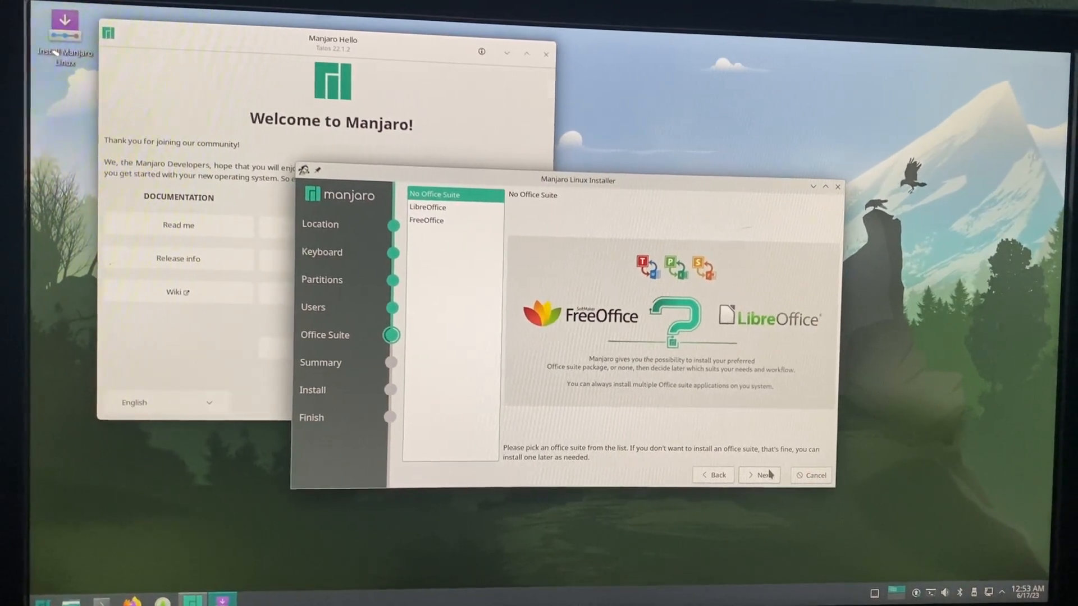
{"action": "left_click", "coordinate": [763, 474]}
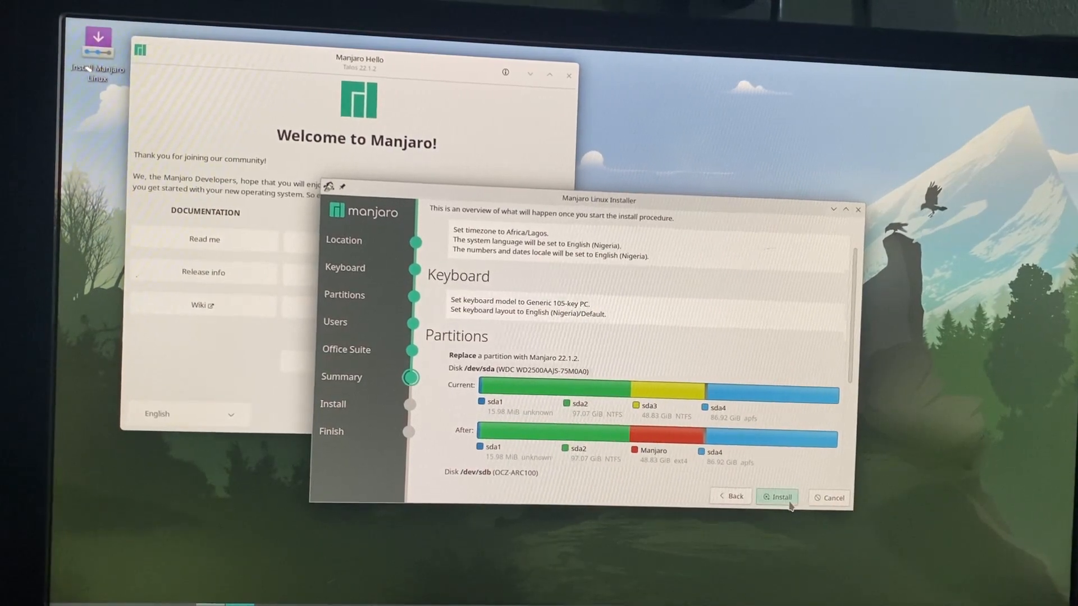
Start the install, confirm with Install now, and restart when Manjaro 22.1.2 finishes
{"action": "left_click", "coordinate": [780, 496]}
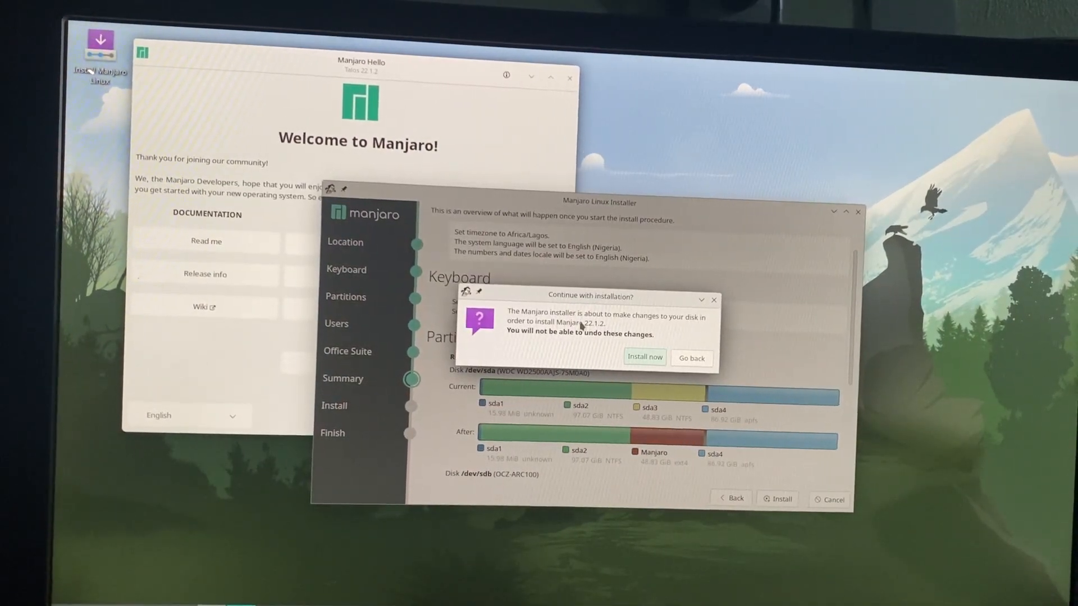
{"action": "left_click", "coordinate": [645, 358]}
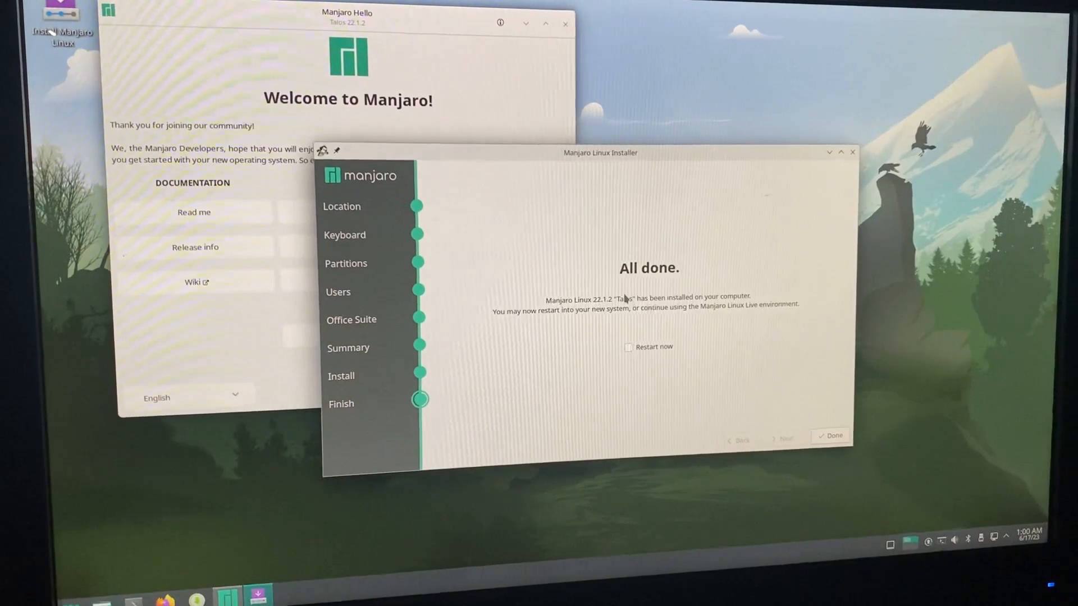
{"action": "left_click", "coordinate": [628, 347]}
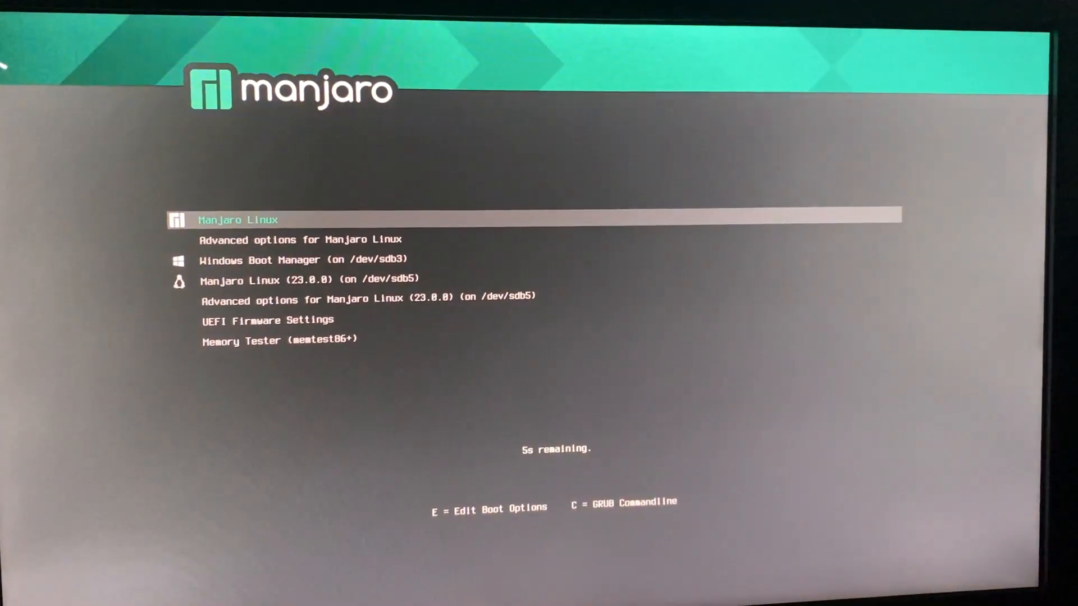
Select the Manjaro Linux (23.0.0) GRUB entry and boot to the KDE desktop
{"action": "key", "text": "Down"}
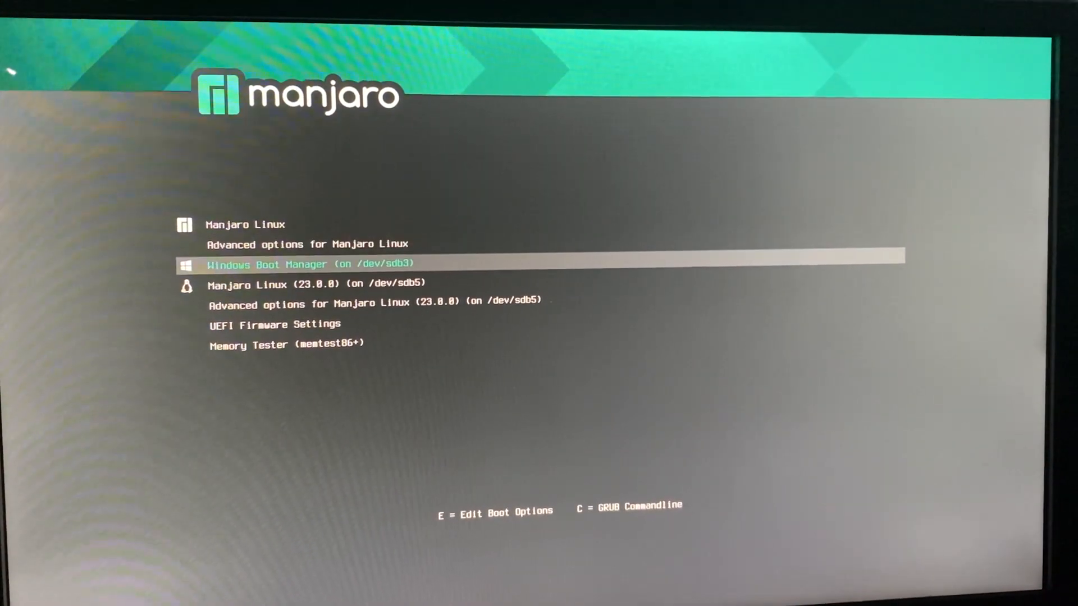
{"action": "key", "text": "Down"}
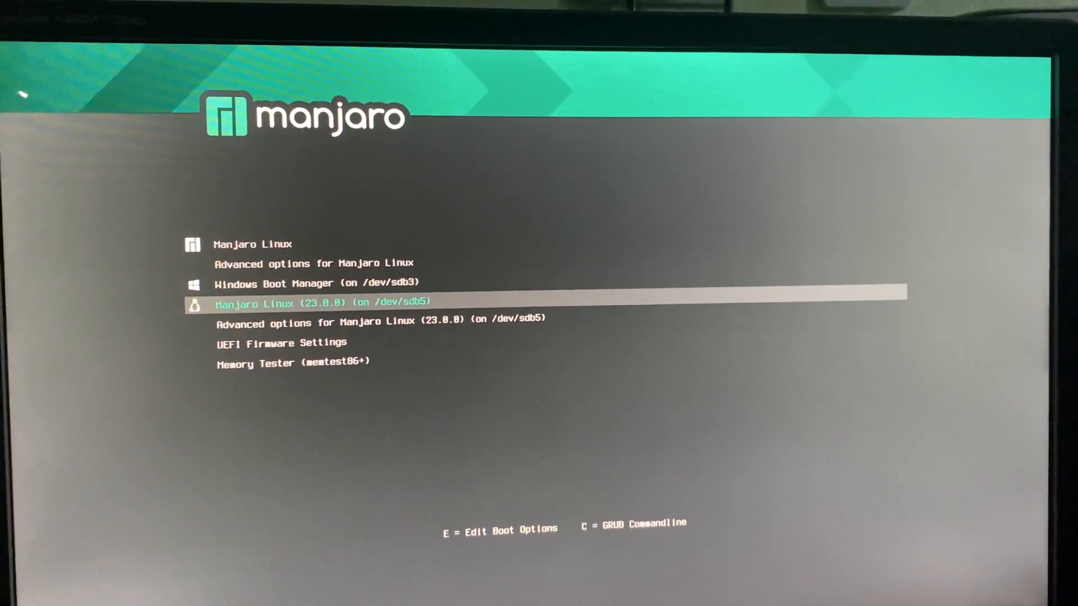
{"action": "key", "text": "Down"}
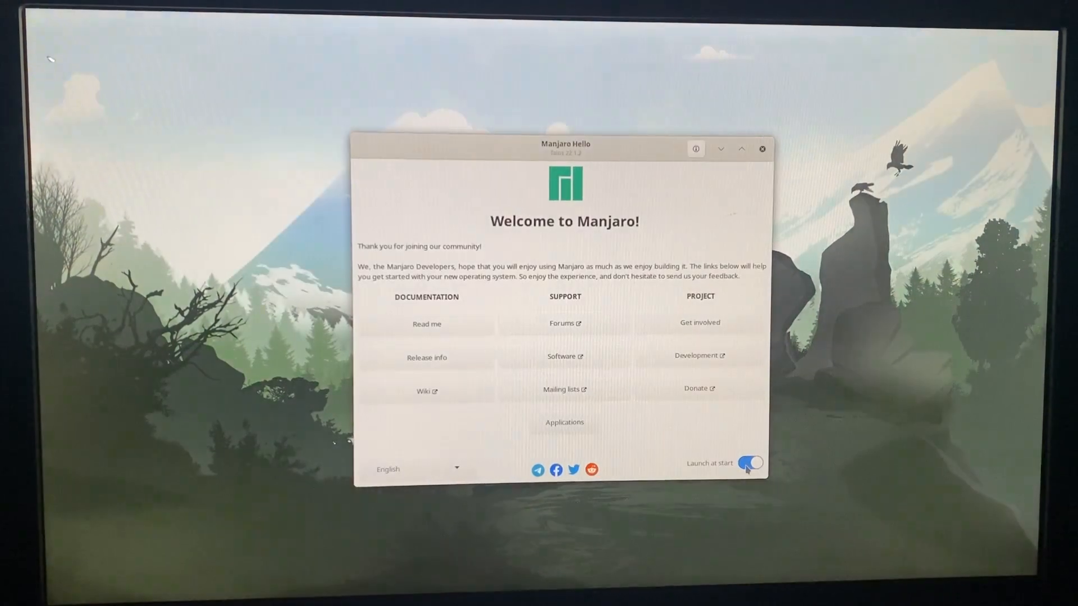
Switch off Launch at start in Manjaro Hello so it no longer opens at startup
{"action": "left_click", "coordinate": [754, 464]}
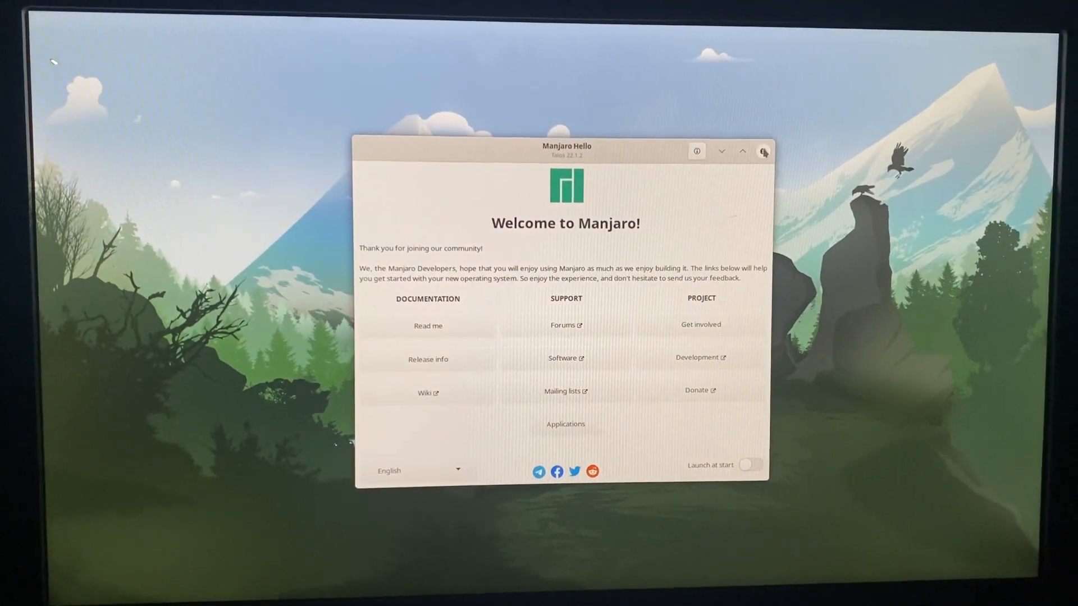